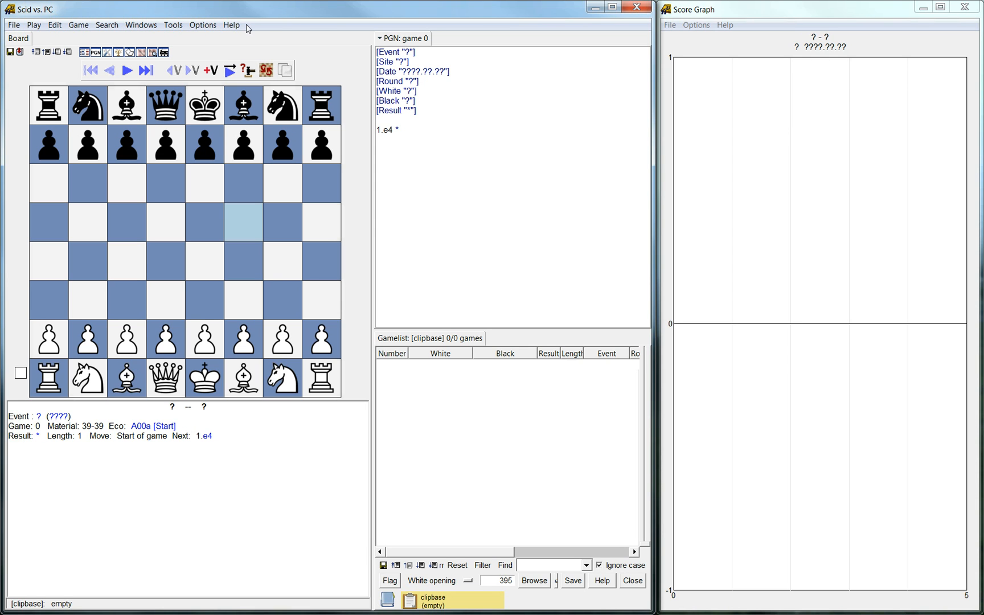
mouse_move(231, 25)
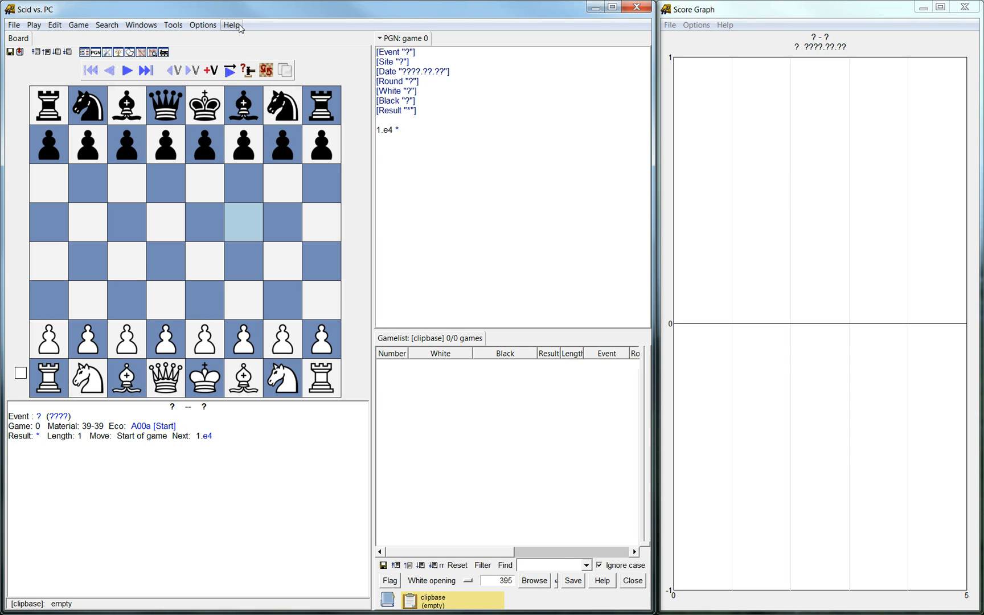
Open the Help contents, then show the About page with version 4.9 credits.
left_click(232, 25)
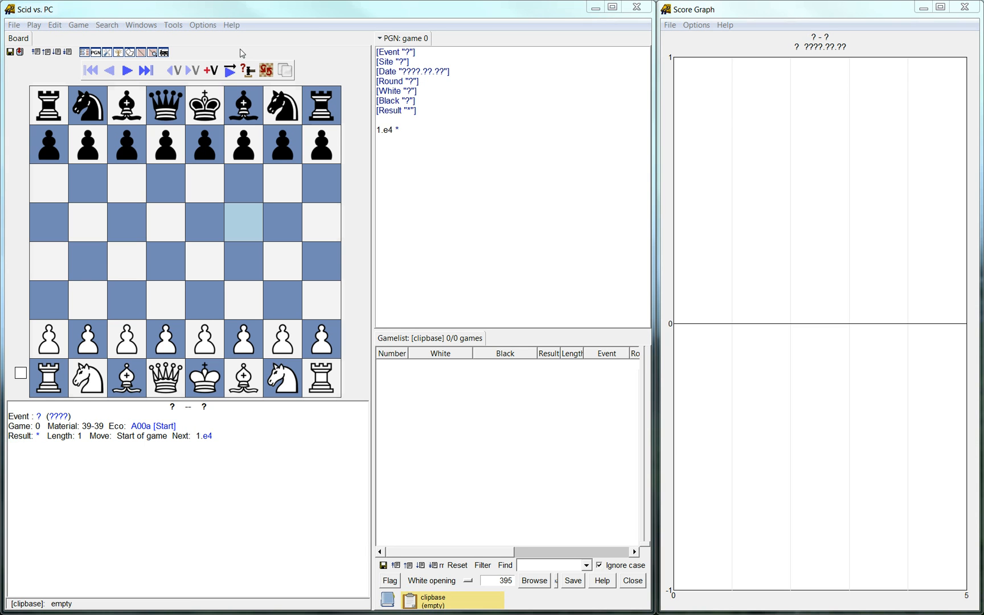
left_click(232, 24)
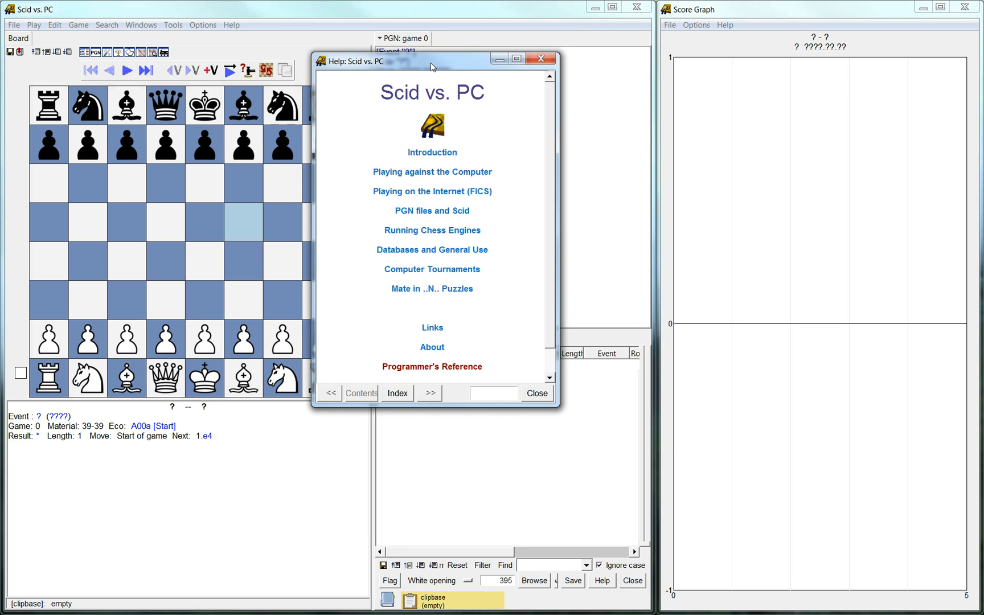
mouse_move(554, 242)
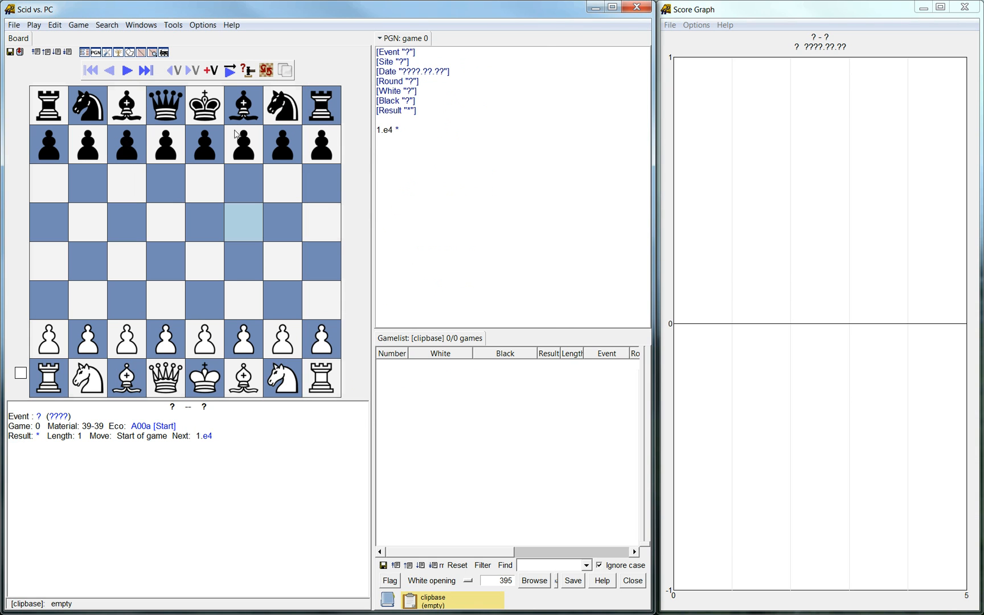
left_click(231, 24)
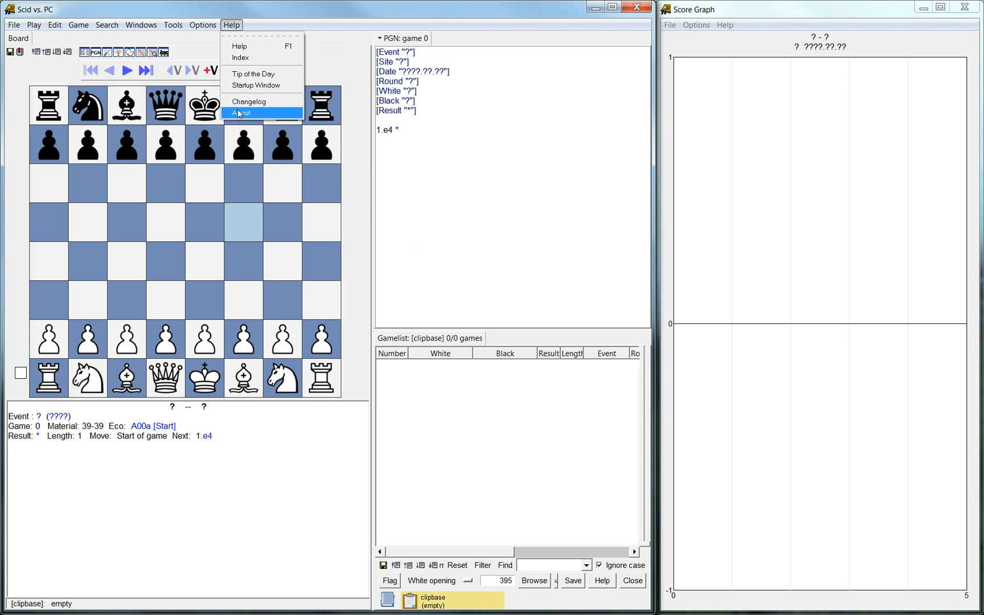
left_click(242, 113)
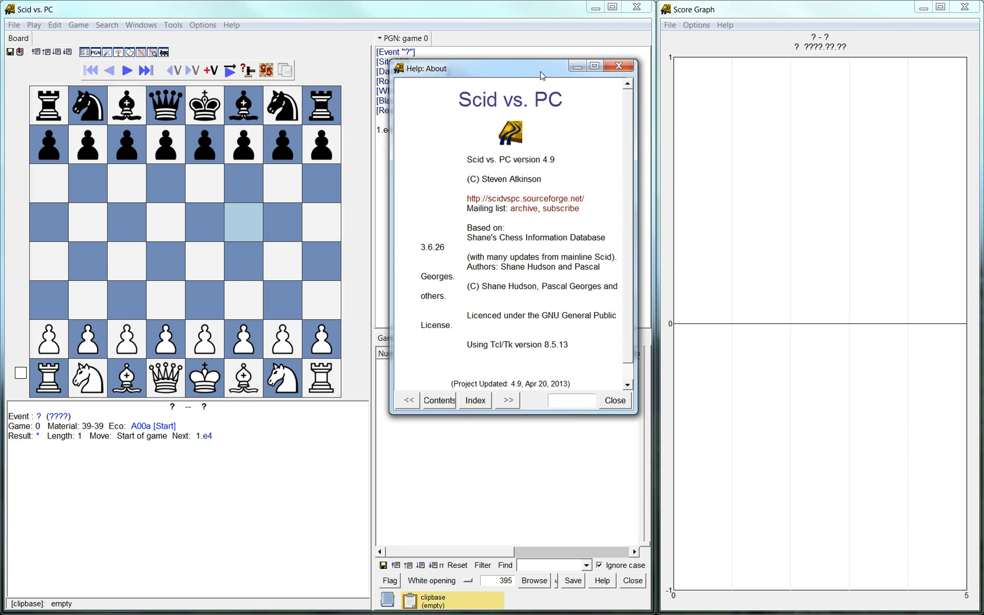
mouse_move(508, 186)
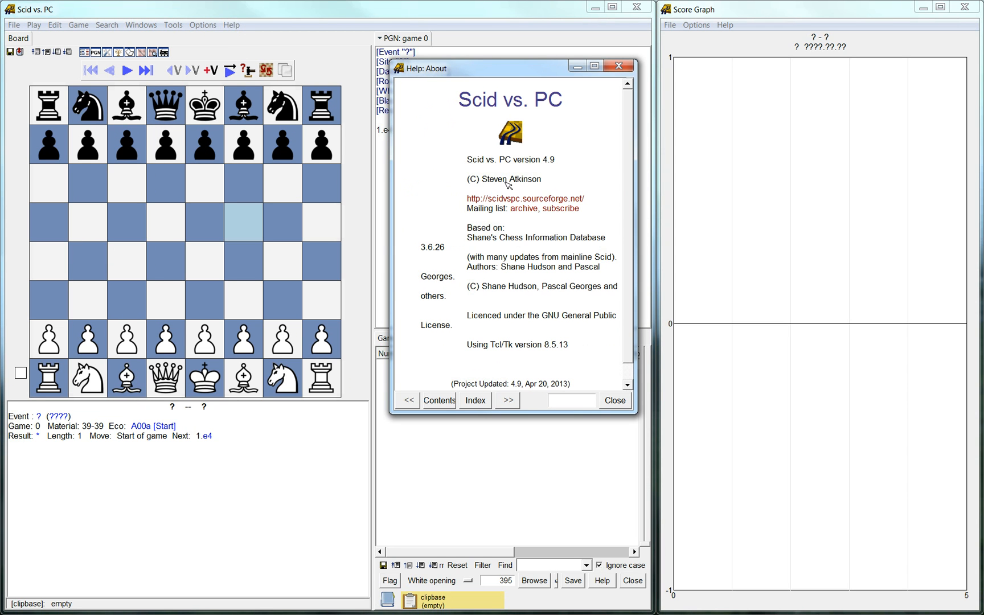
mouse_move(486, 186)
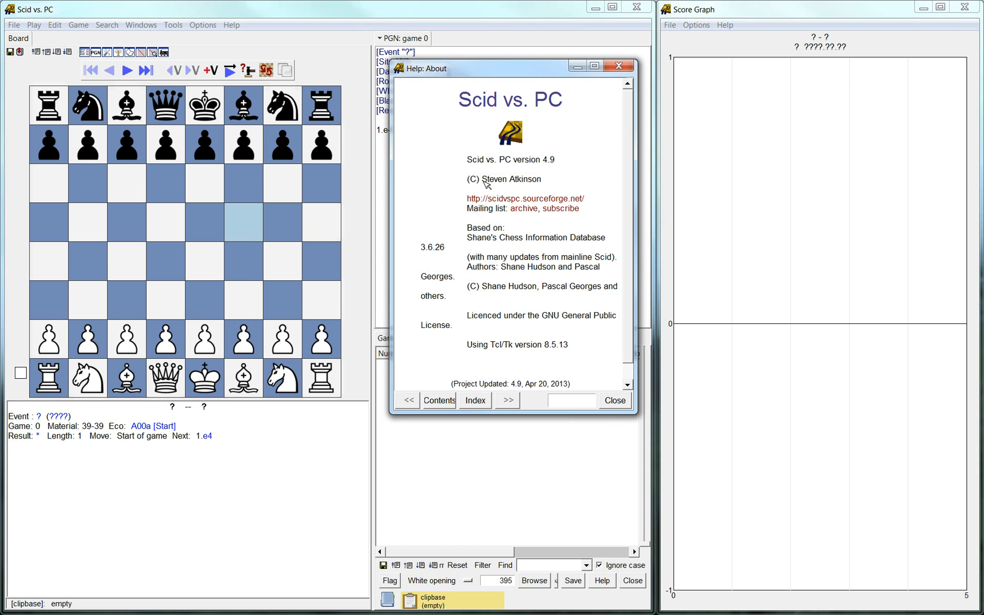
scroll("down", 3)
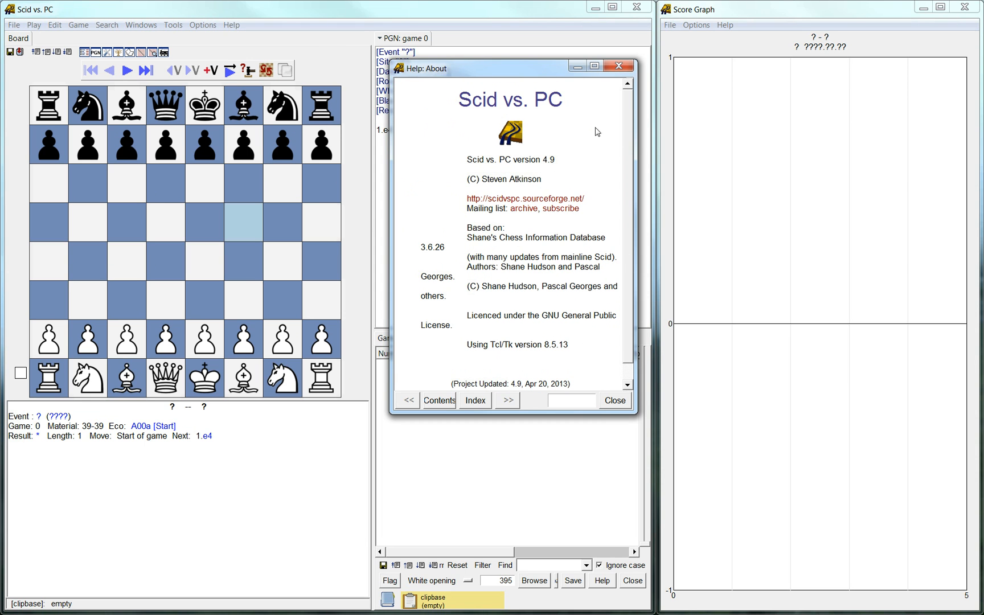
mouse_move(617, 66)
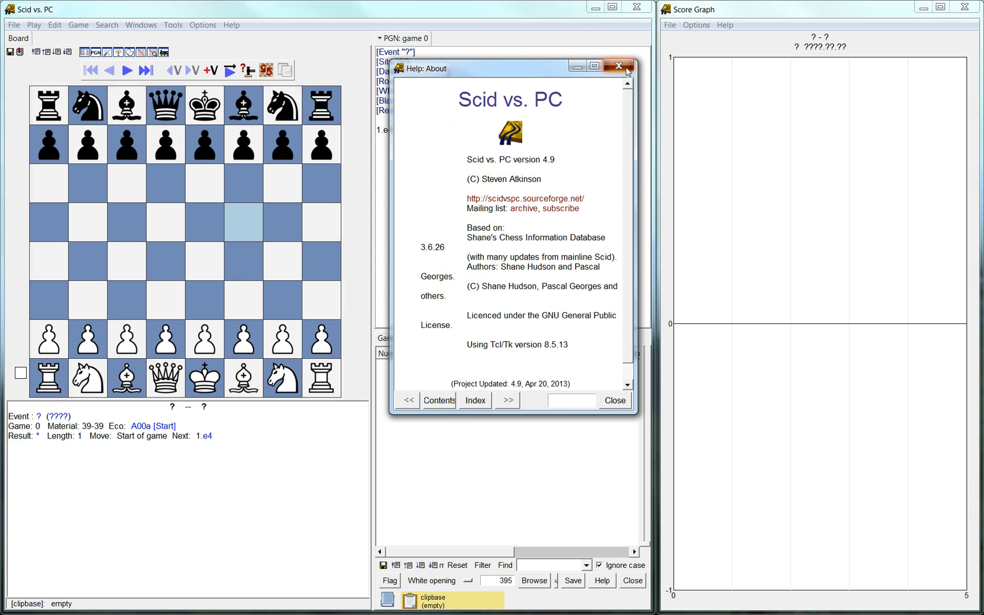
Close the About page and play 1.e4 e5 2.Nf3 Nc6.
left_click(618, 66)
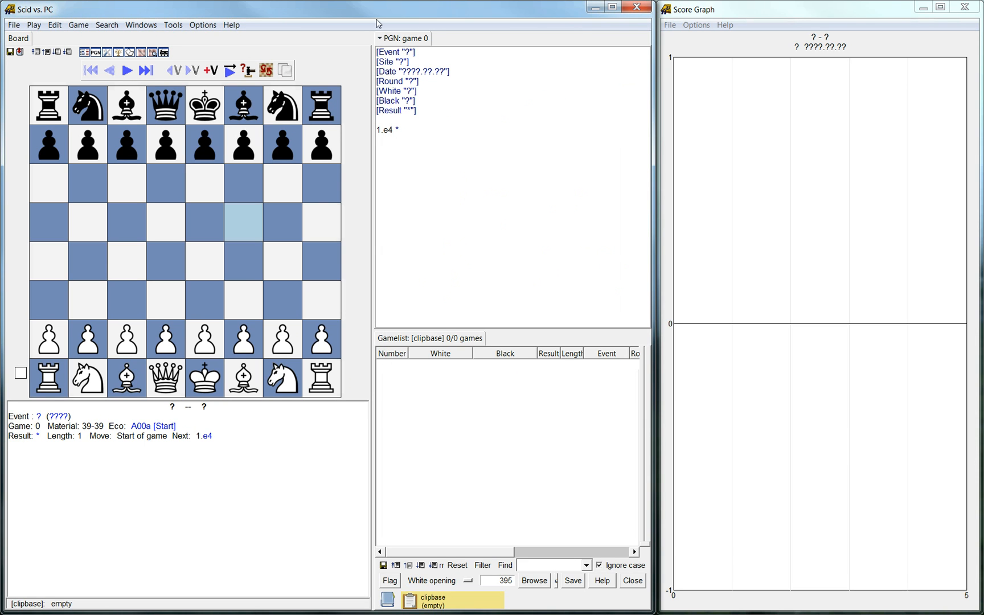
mouse_move(291, 21)
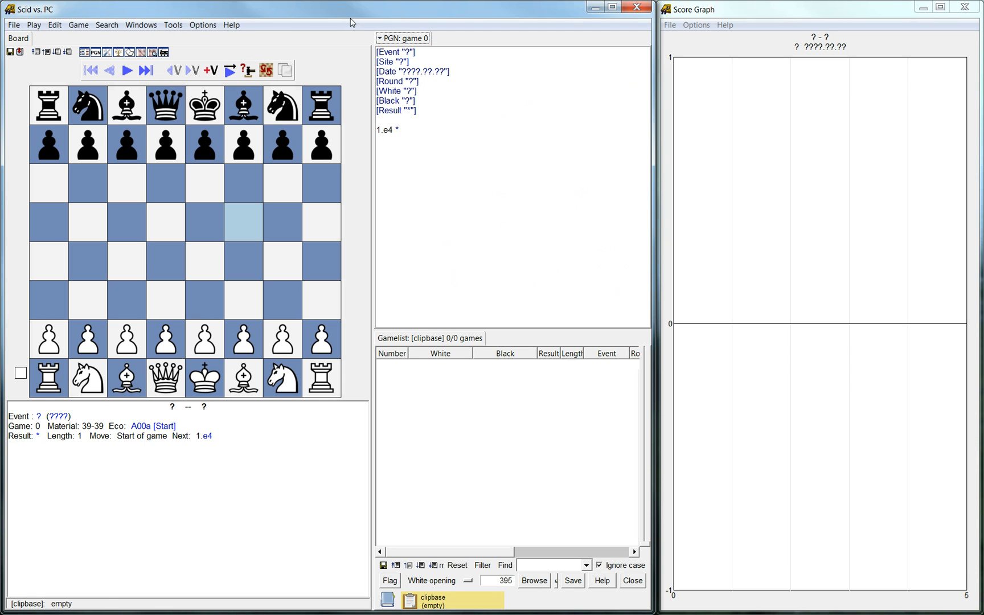
mouse_move(325, 20)
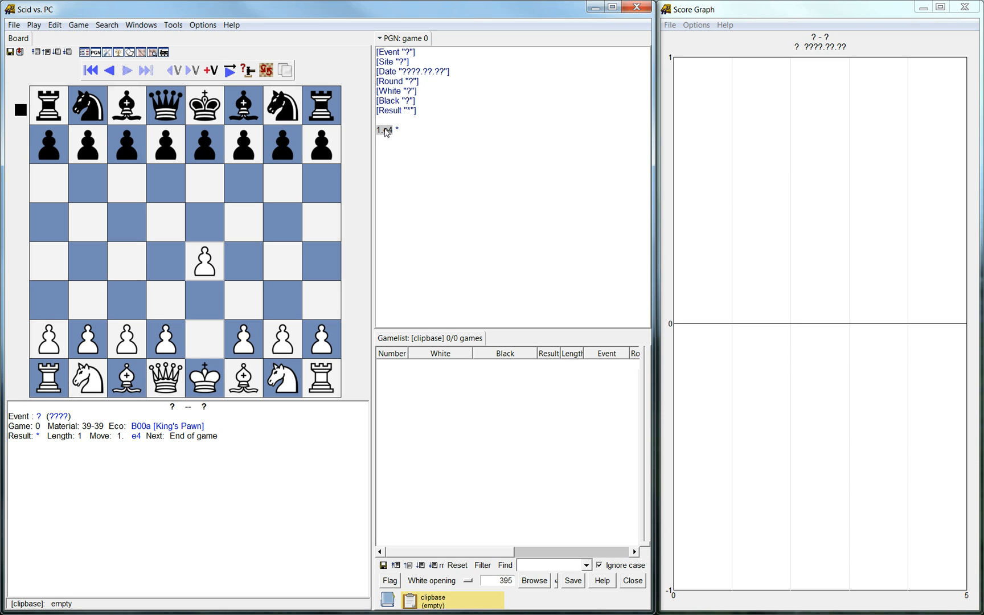
mouse_move(392, 140)
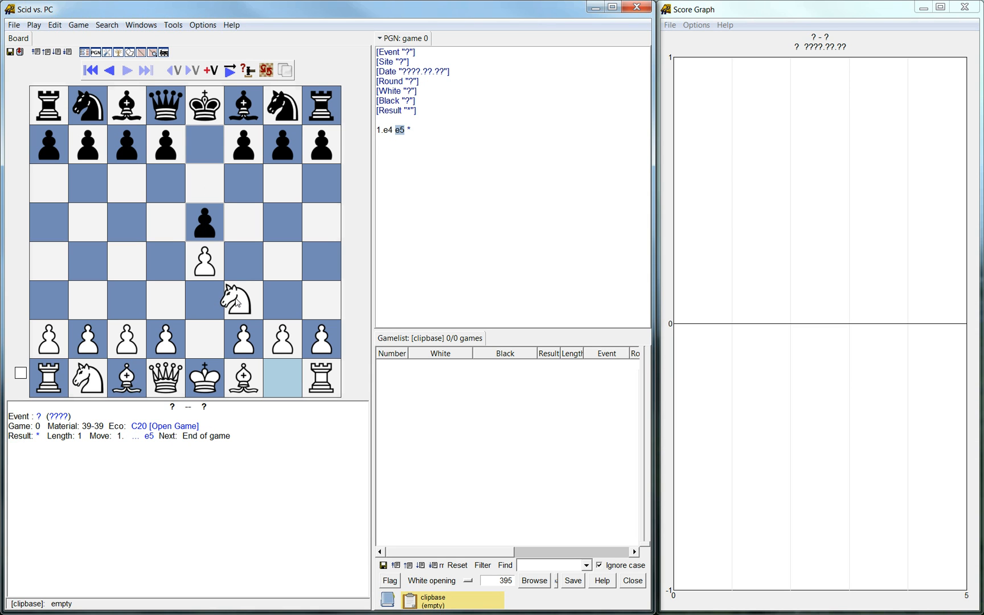
left_click(125, 183)
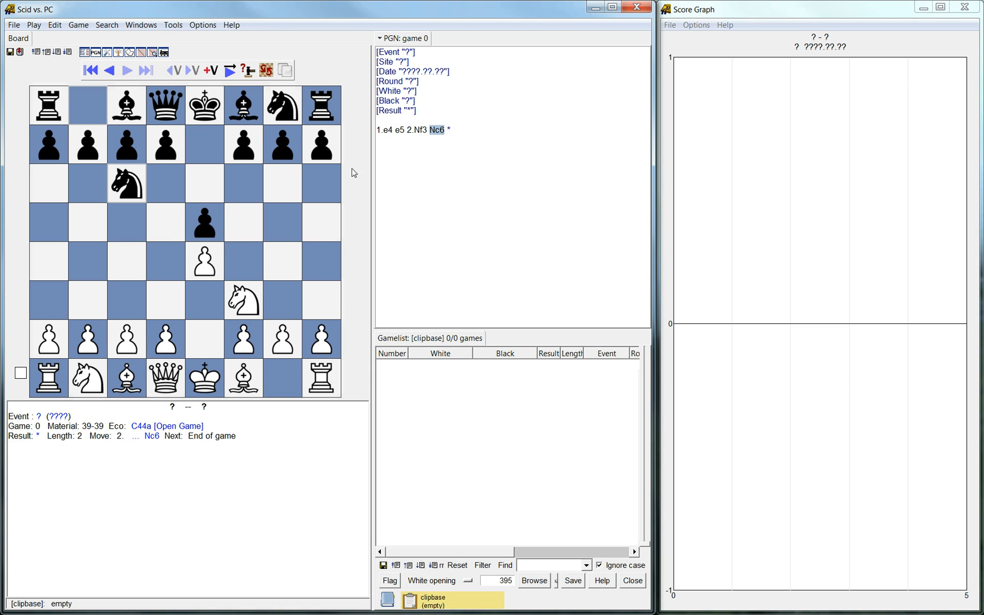
mouse_move(375, 233)
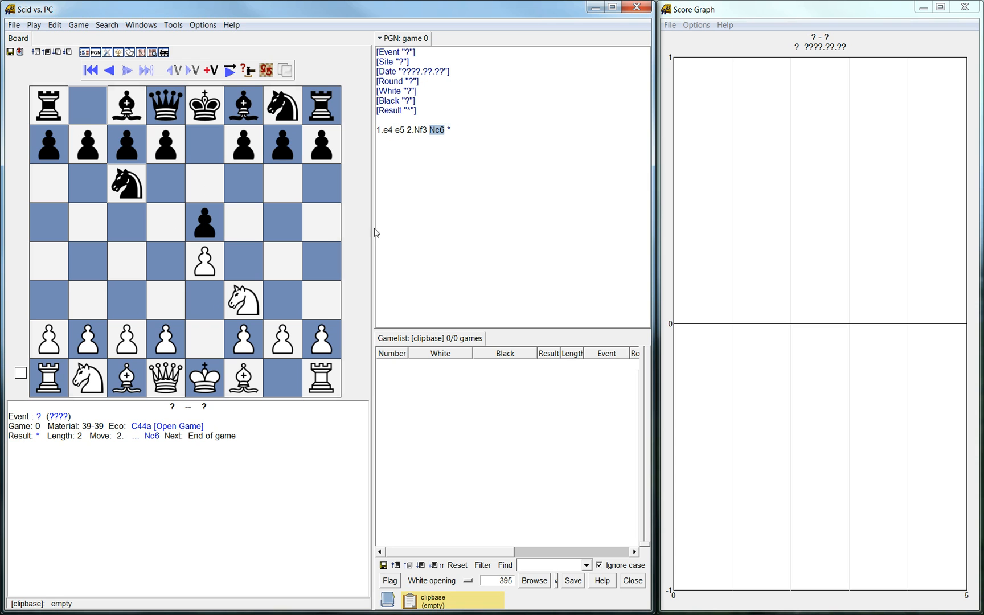
Add the comment 'This is a great move' to Nc6 in the Comment Editor.
left_click(142, 24)
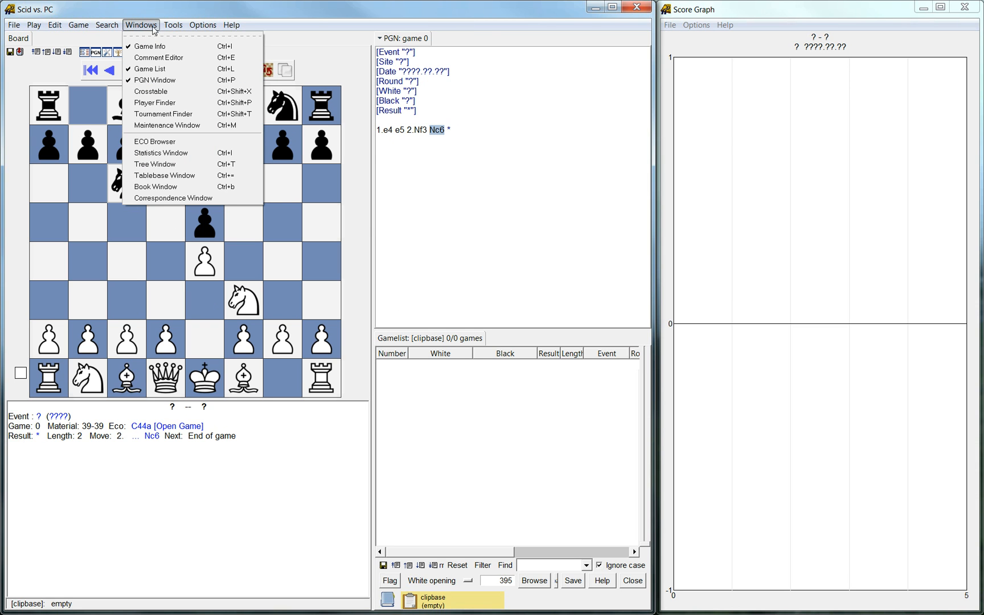
left_click(159, 57)
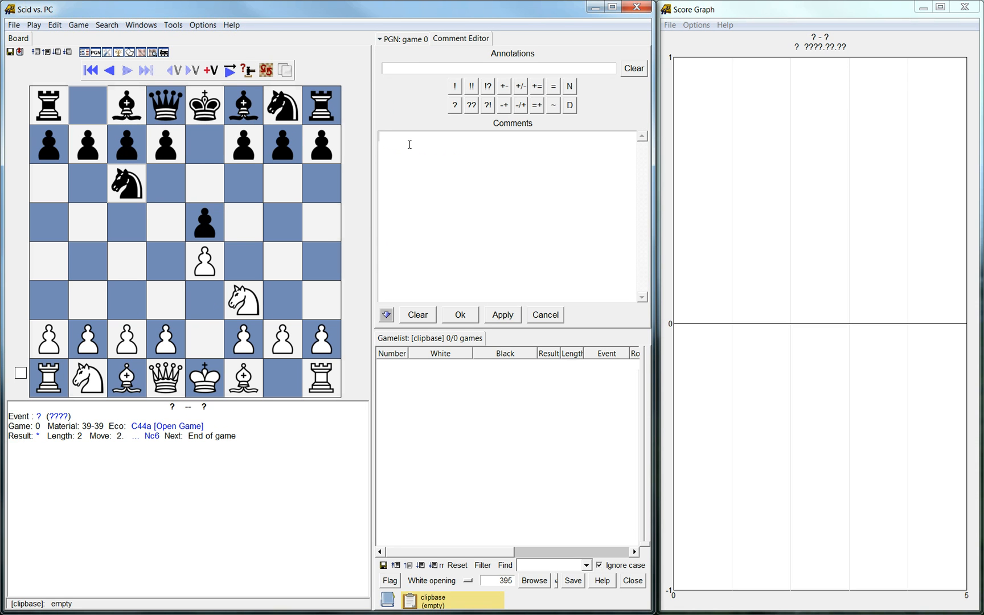
type("This is a gre")
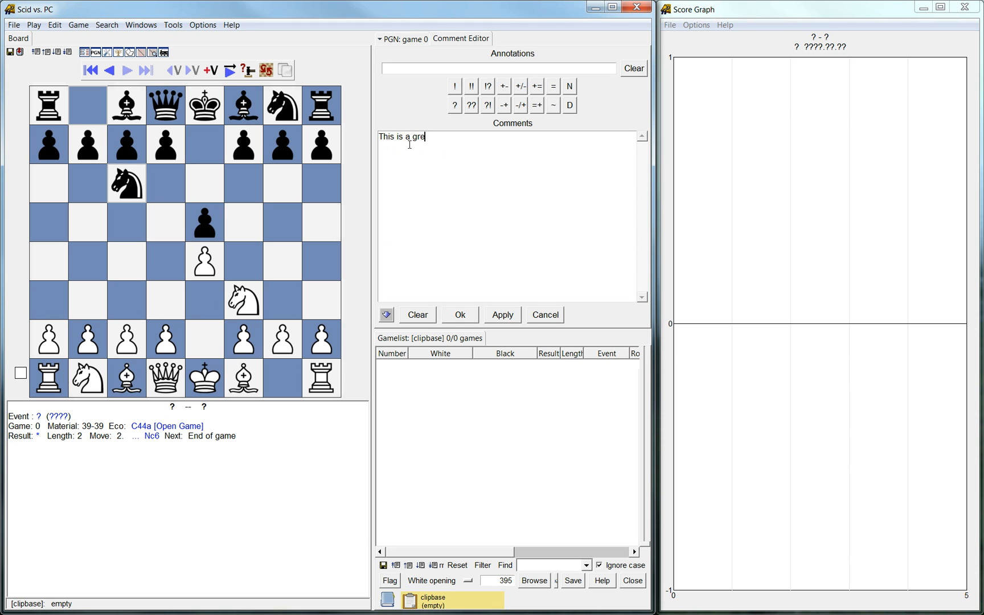
left_click(502, 314)
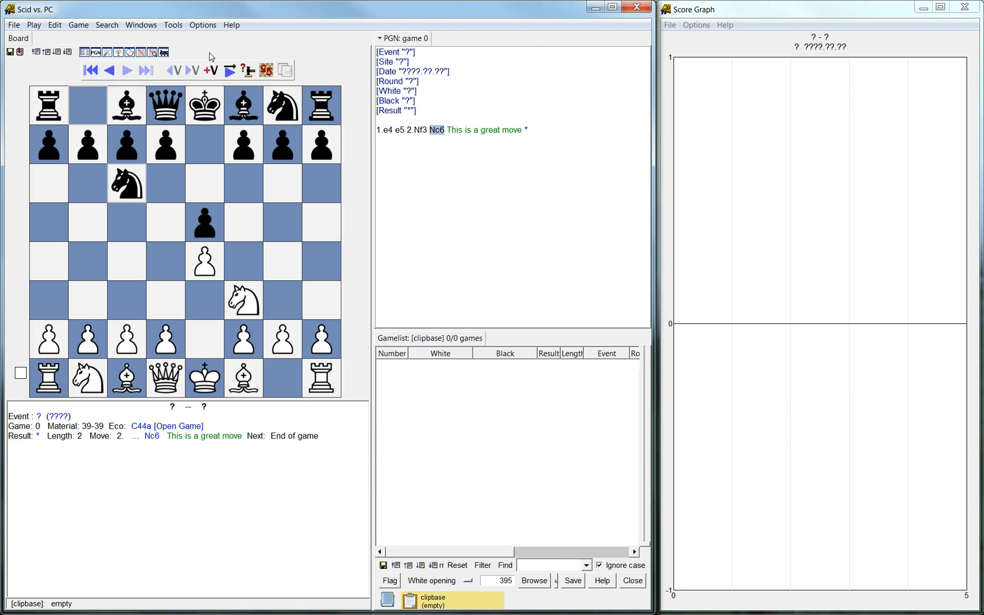
mouse_move(390, 66)
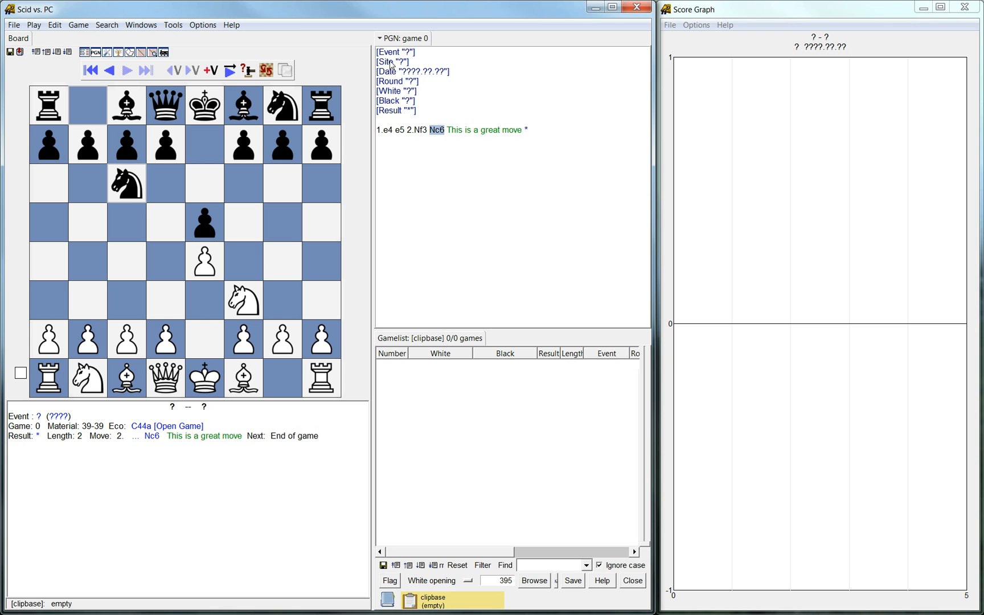
Dock the Comment Editor to the right of the game notation.
left_click(173, 24)
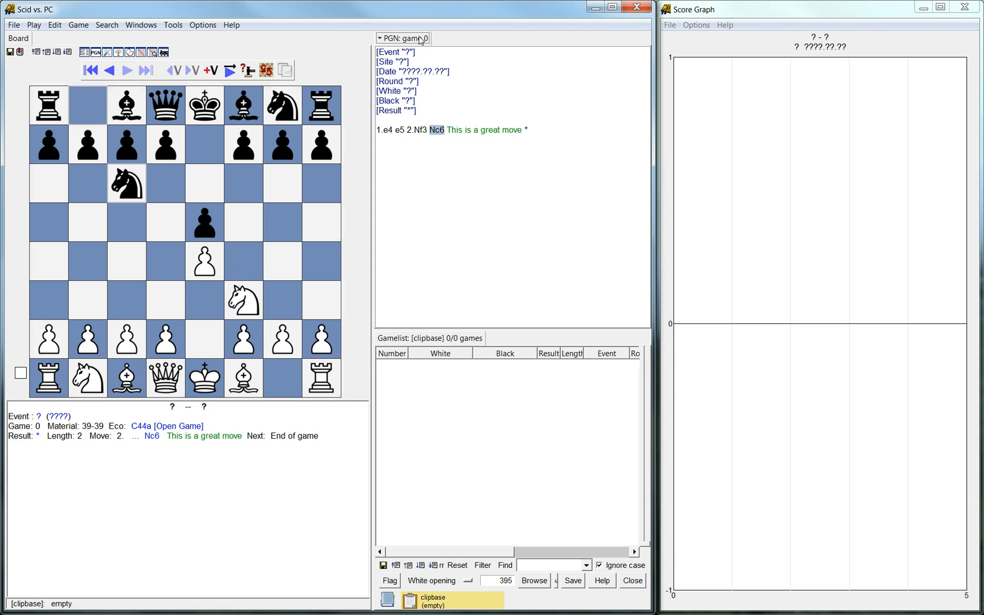
left_click(172, 25)
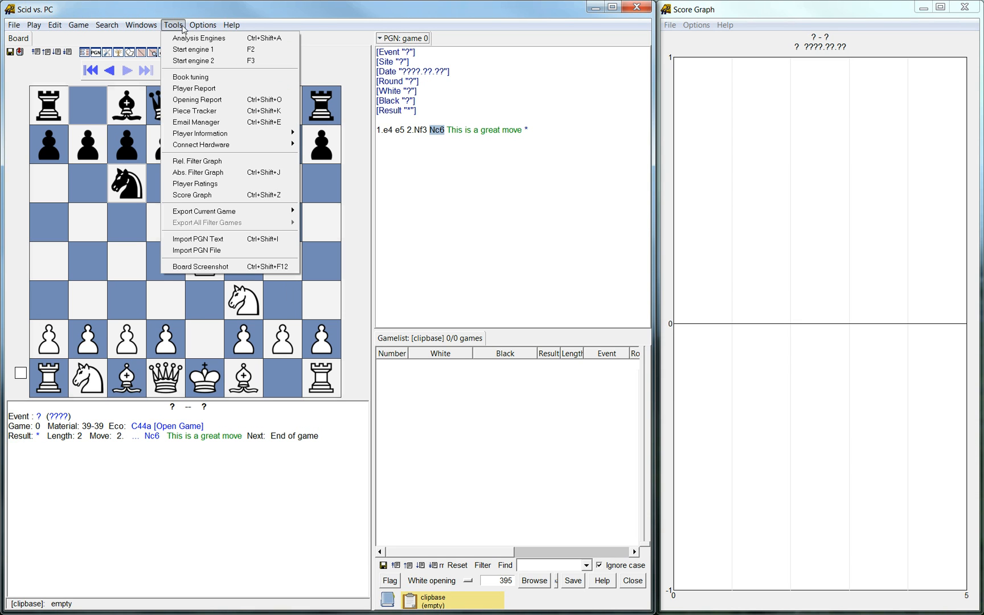
mouse_move(185, 34)
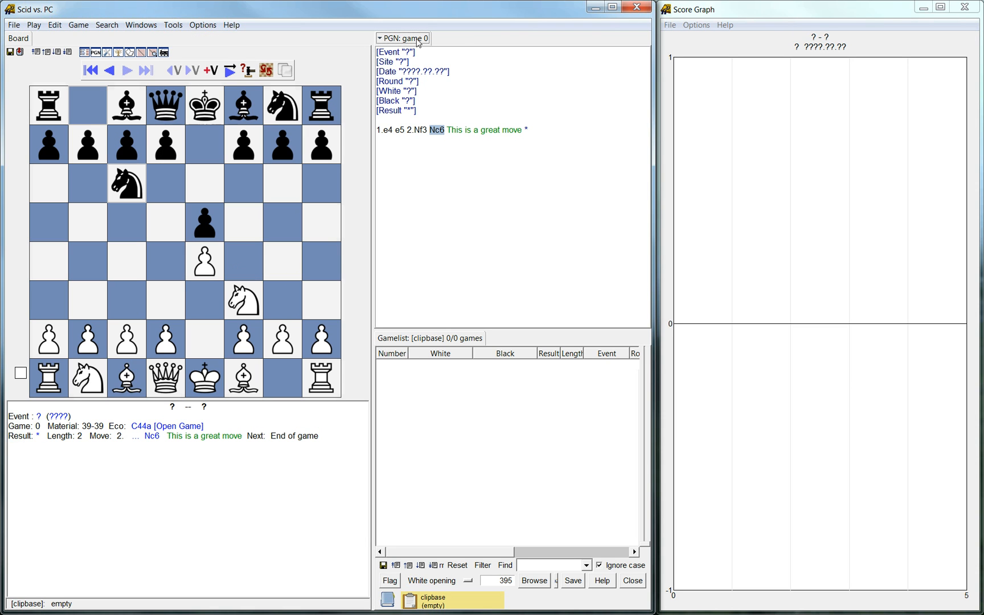
mouse_move(451, 105)
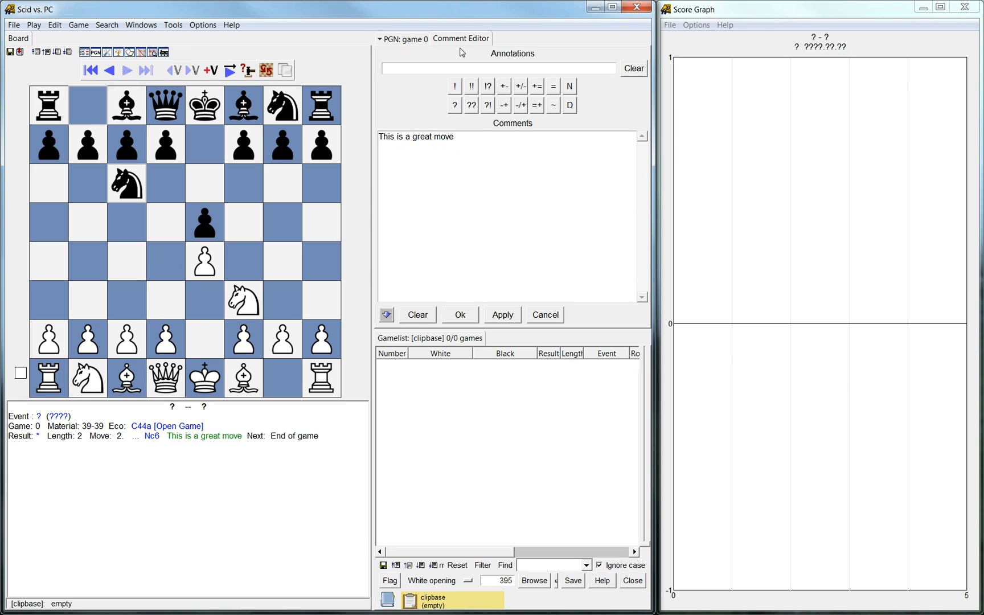
right_click(460, 38)
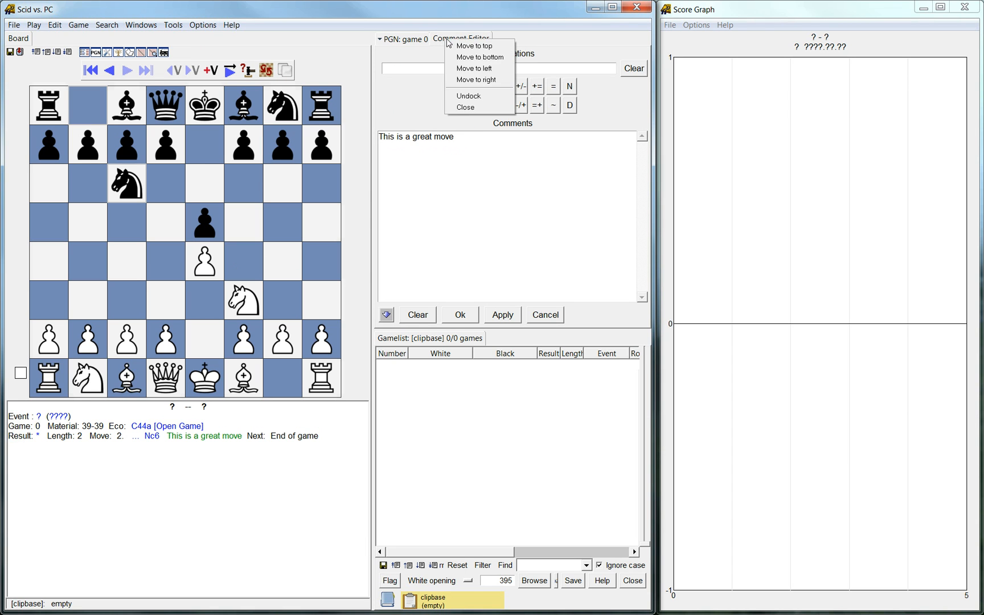
left_click(478, 79)
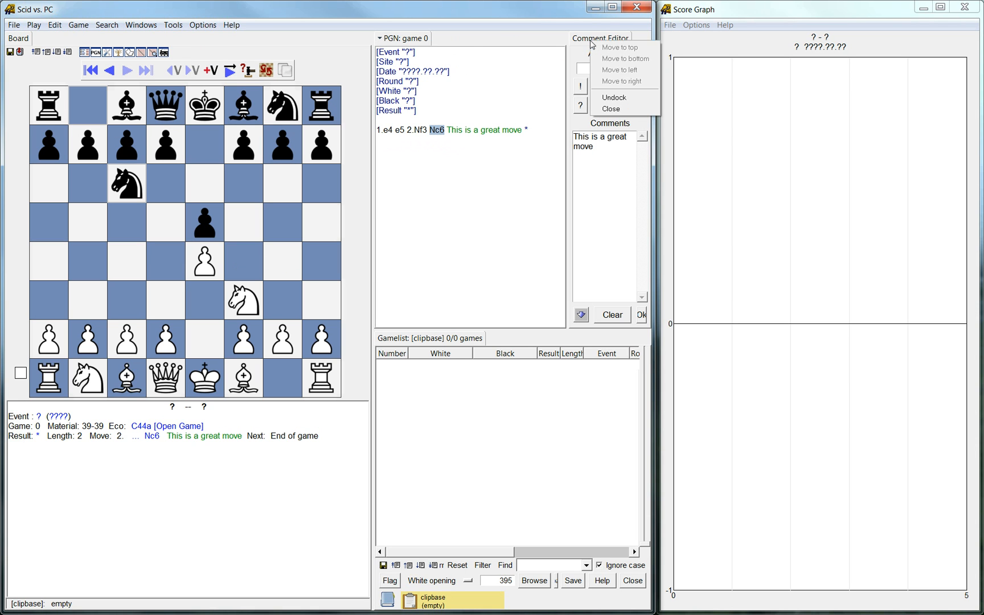
left_click(598, 37)
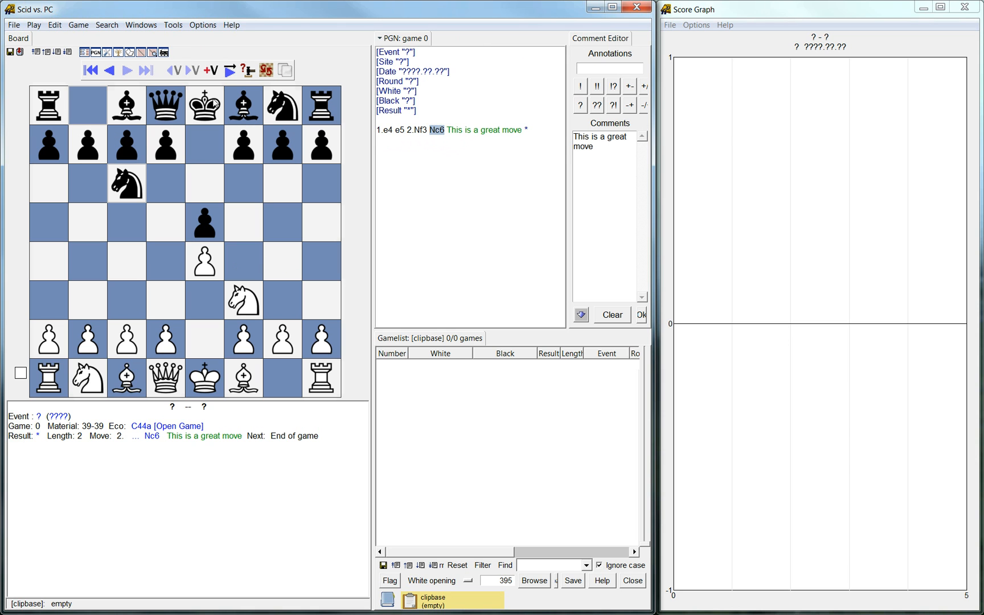
mouse_move(276, 30)
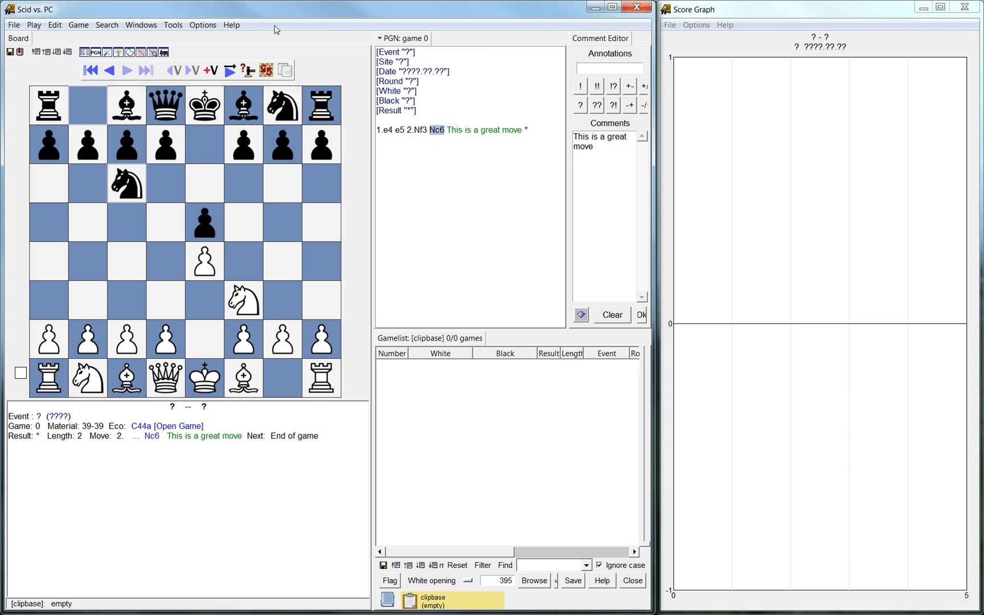
Start Stockfish from the Analysis Engines list and close the Comment Editor with Ok.
left_click(173, 24)
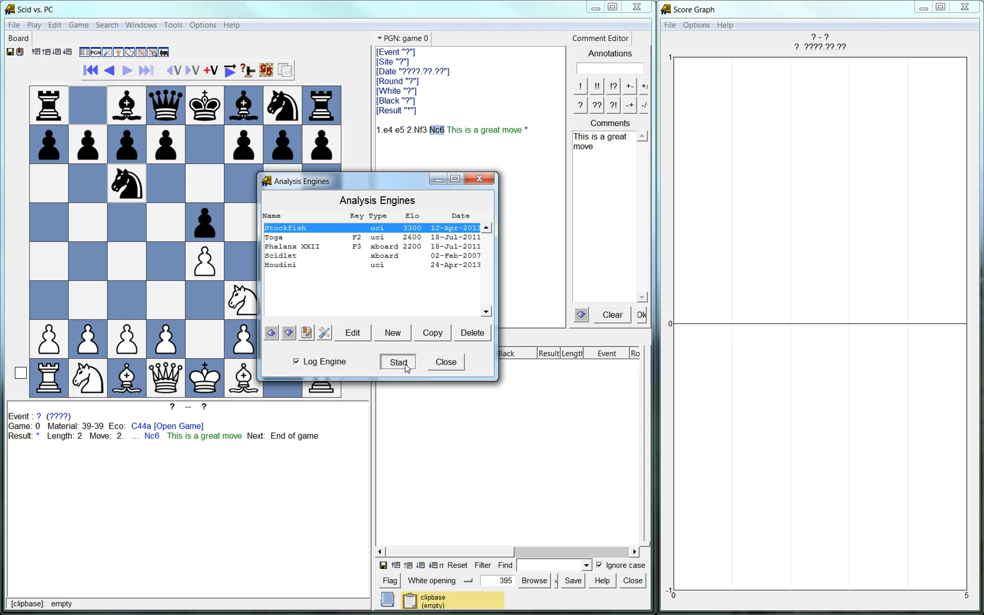
left_click(398, 361)
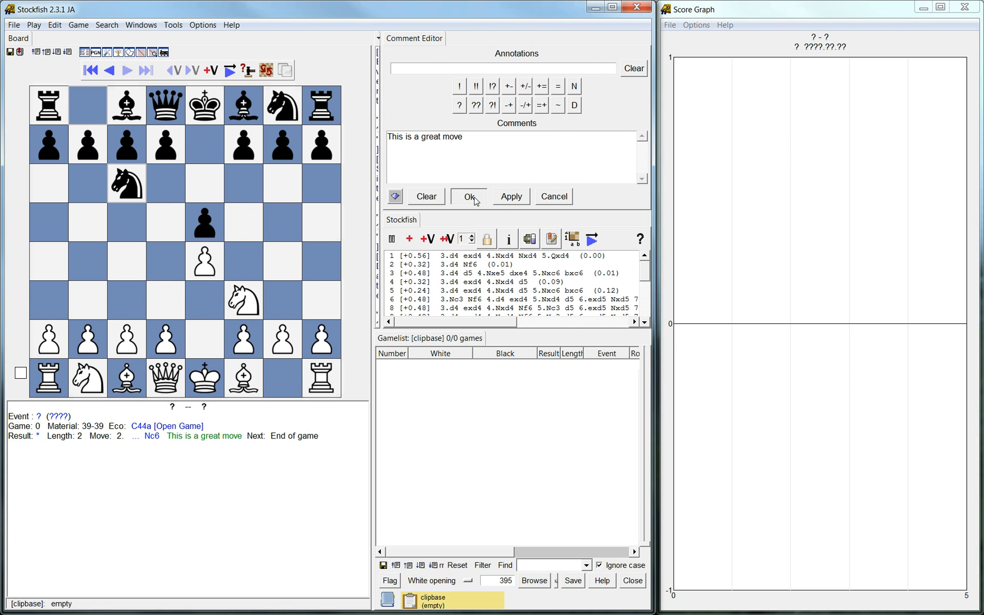
left_click(468, 196)
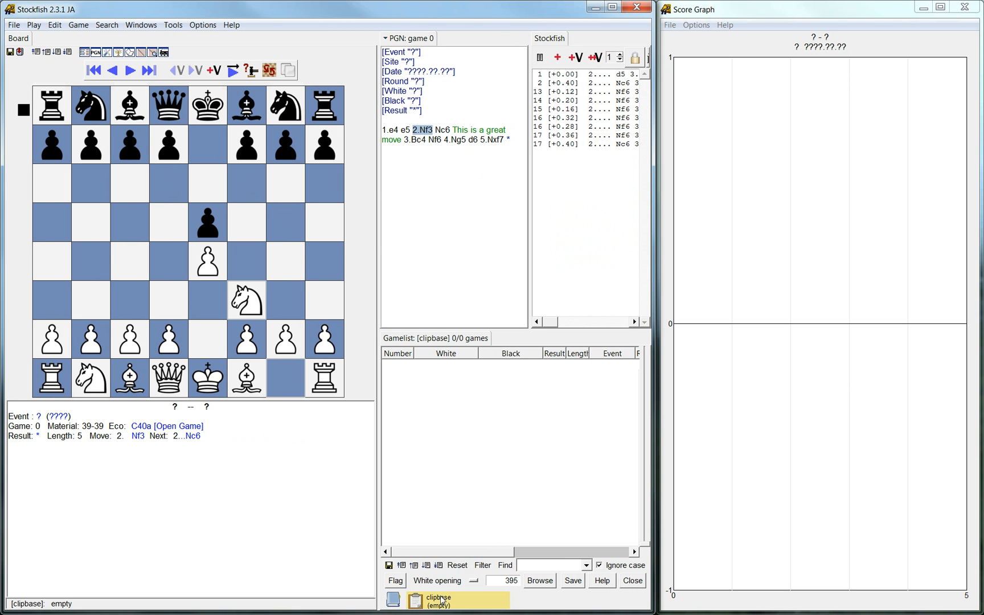
mouse_move(441, 152)
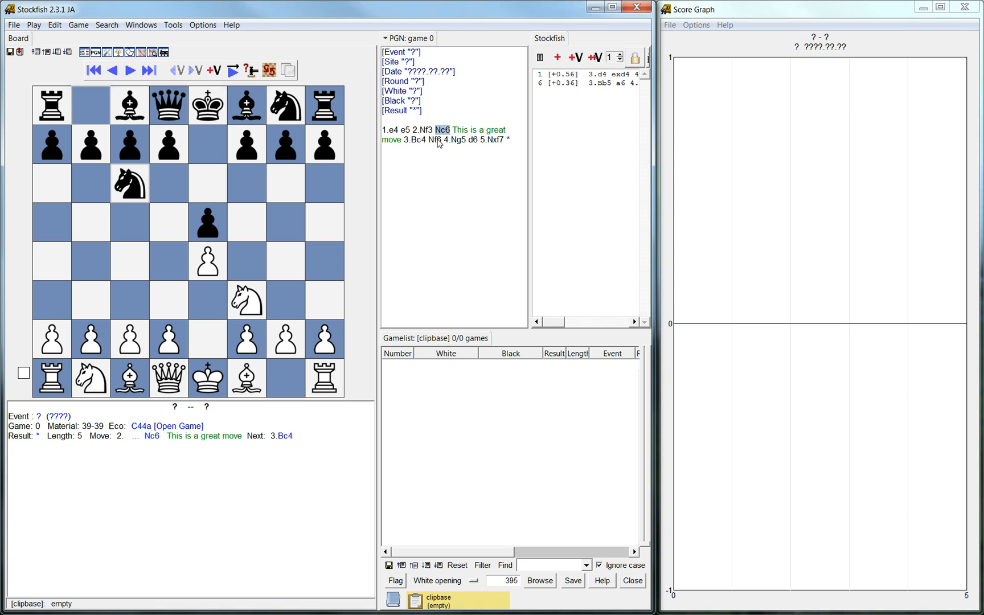
Open the recent norcmt_annotate database read-only.
left_click(12, 24)
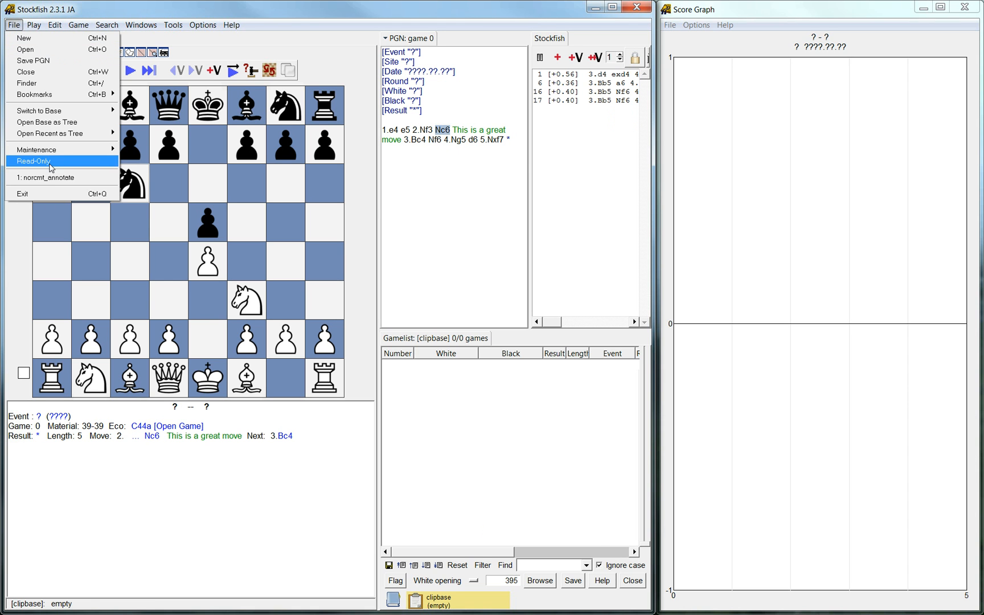
left_click(46, 178)
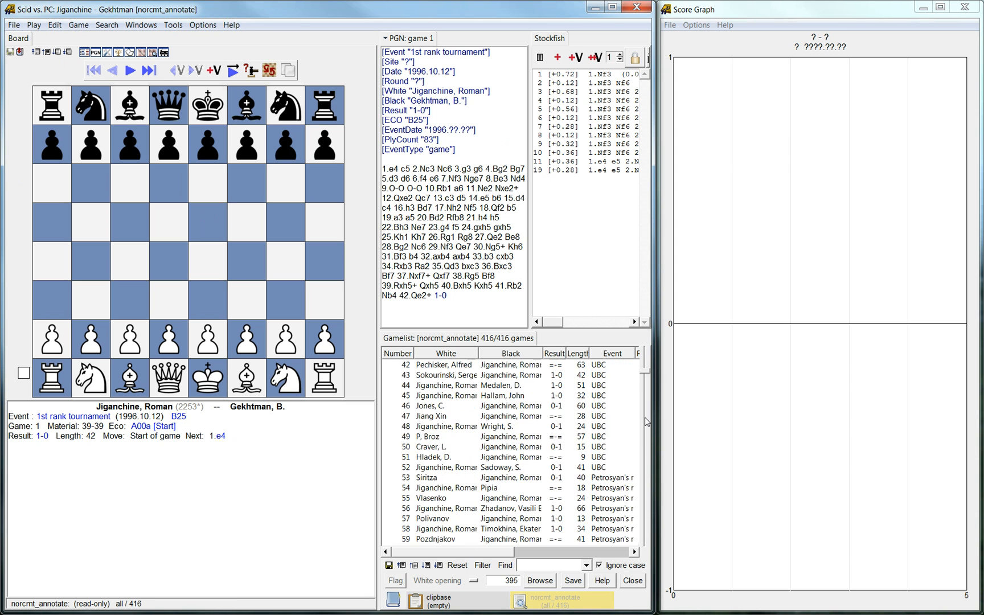
scroll("down", 3)
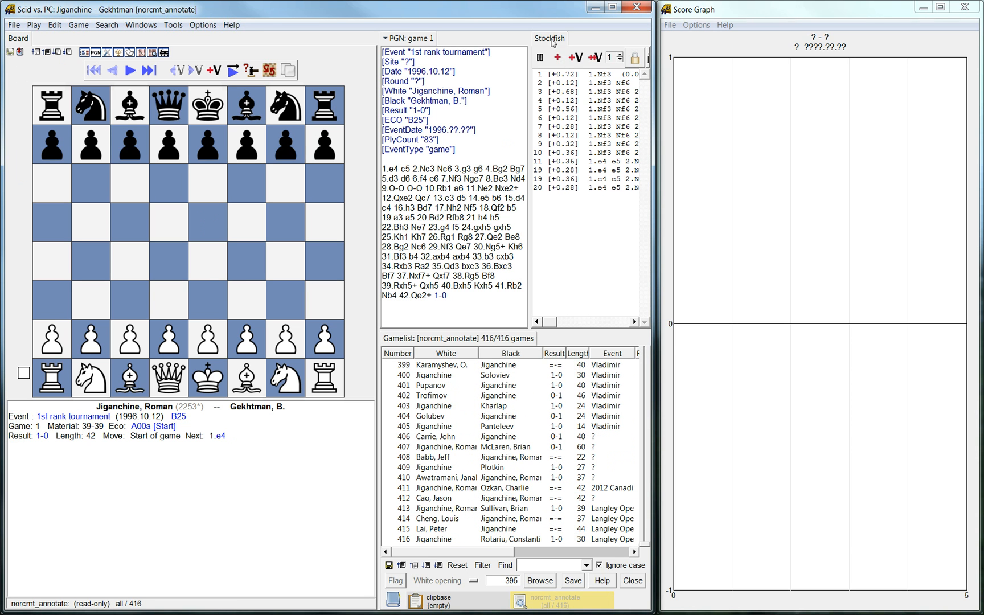
Close the Stockfish pane and jump to an early move of game 416.
right_click(548, 38)
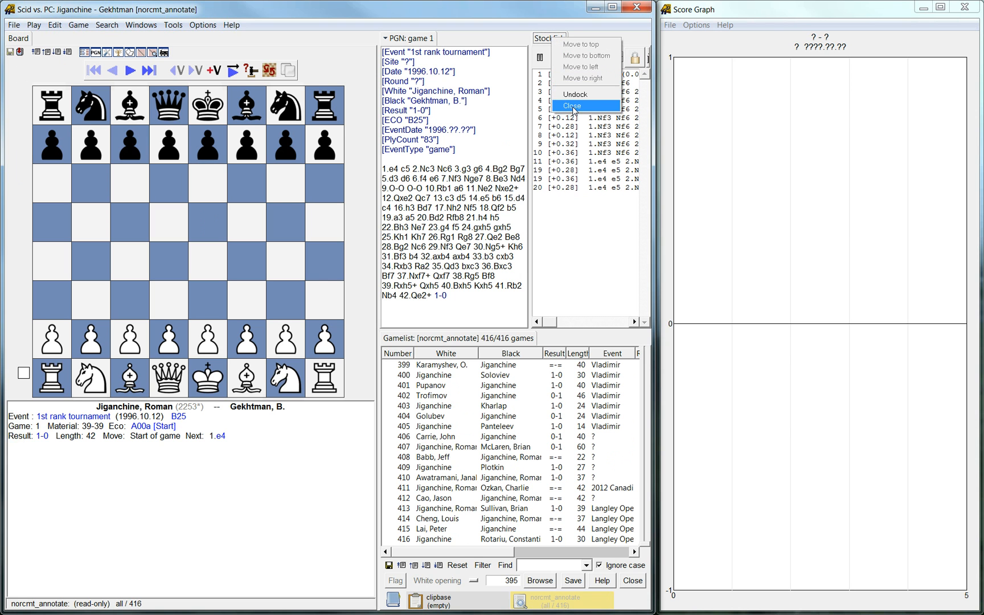
left_click(571, 105)
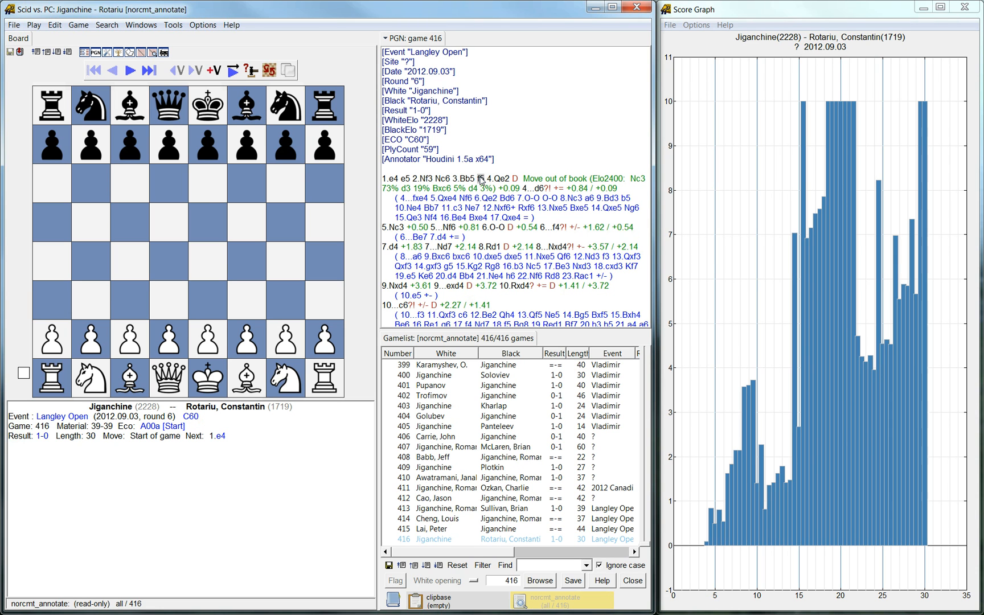
left_click(442, 227)
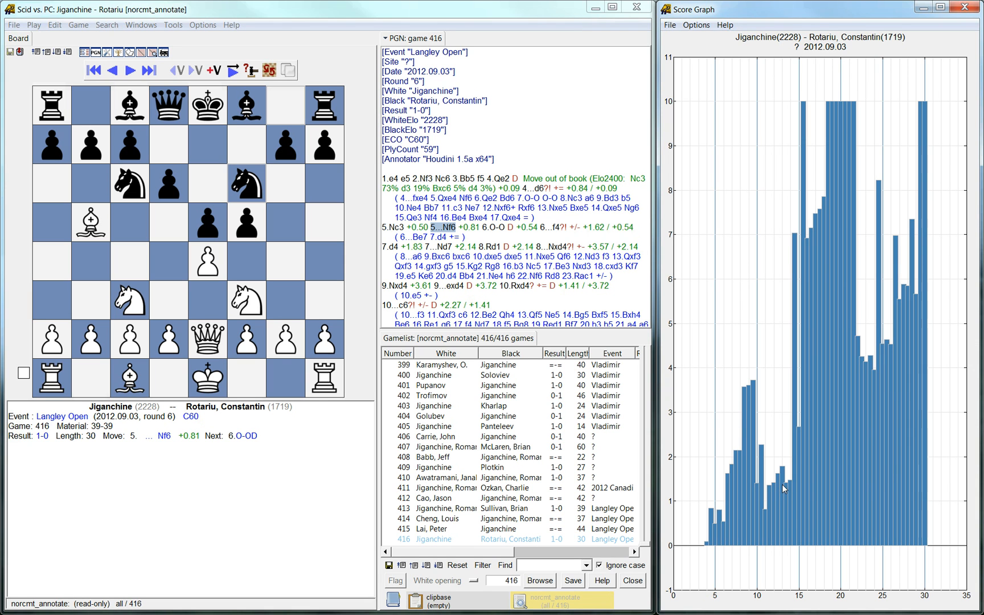
mouse_move(752, 548)
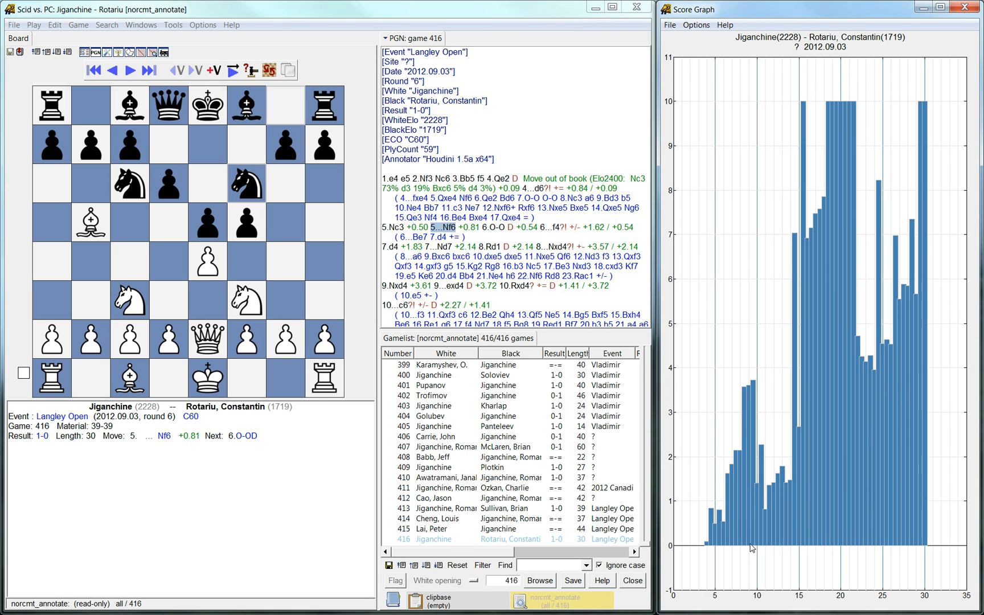
mouse_move(505, 532)
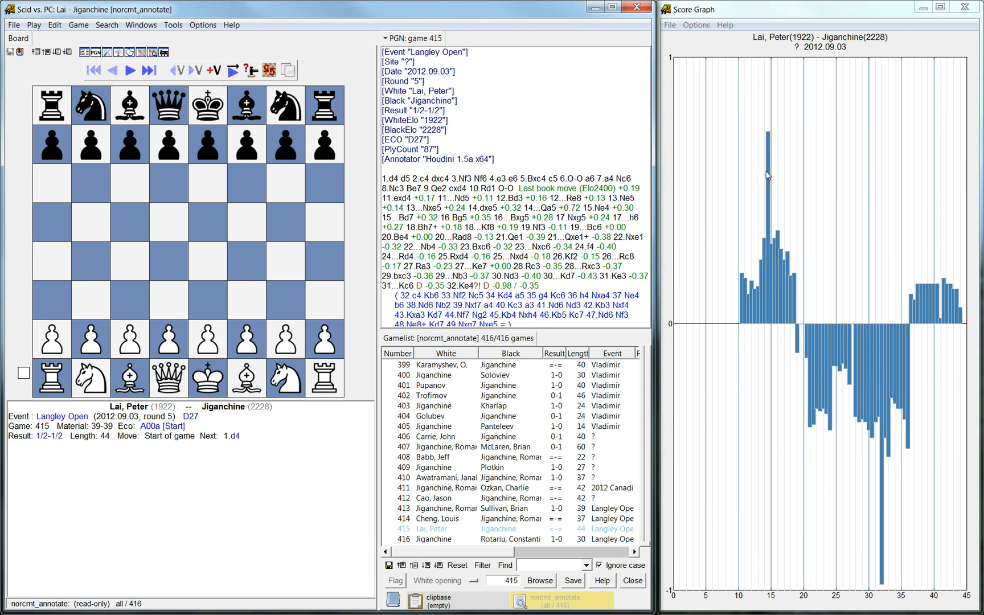
mouse_move(759, 165)
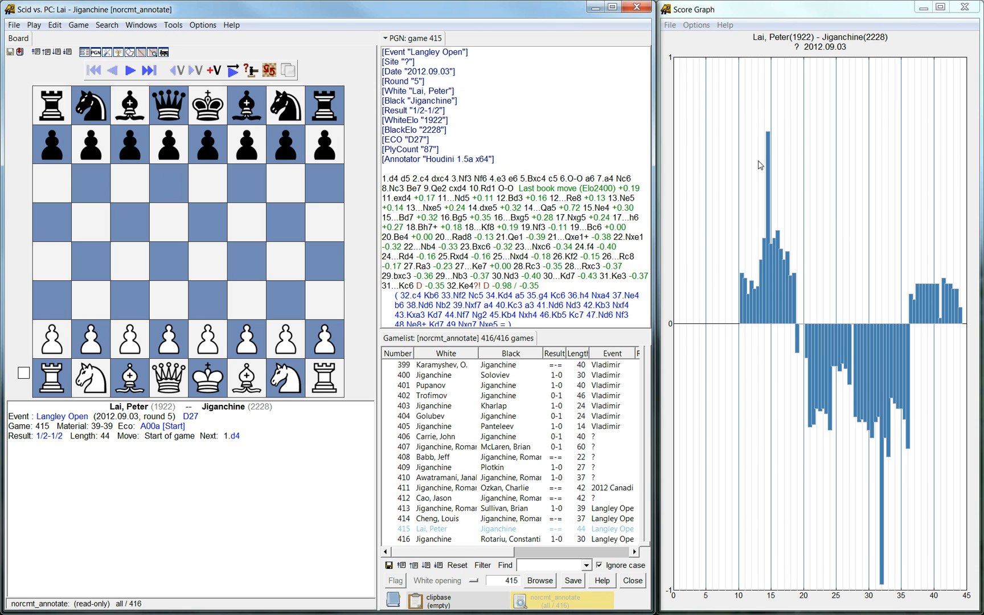
mouse_move(738, 246)
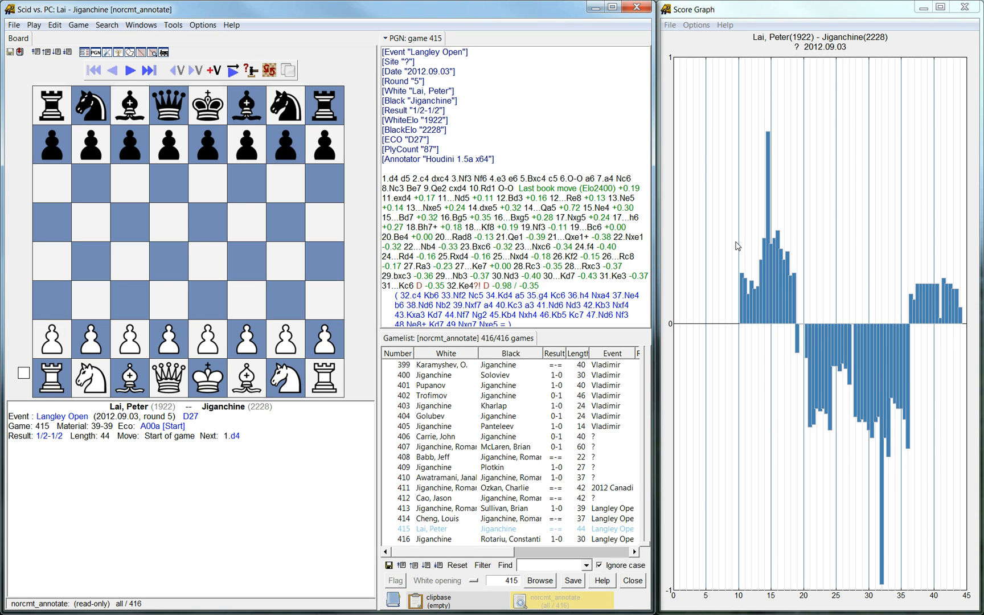
mouse_move(766, 261)
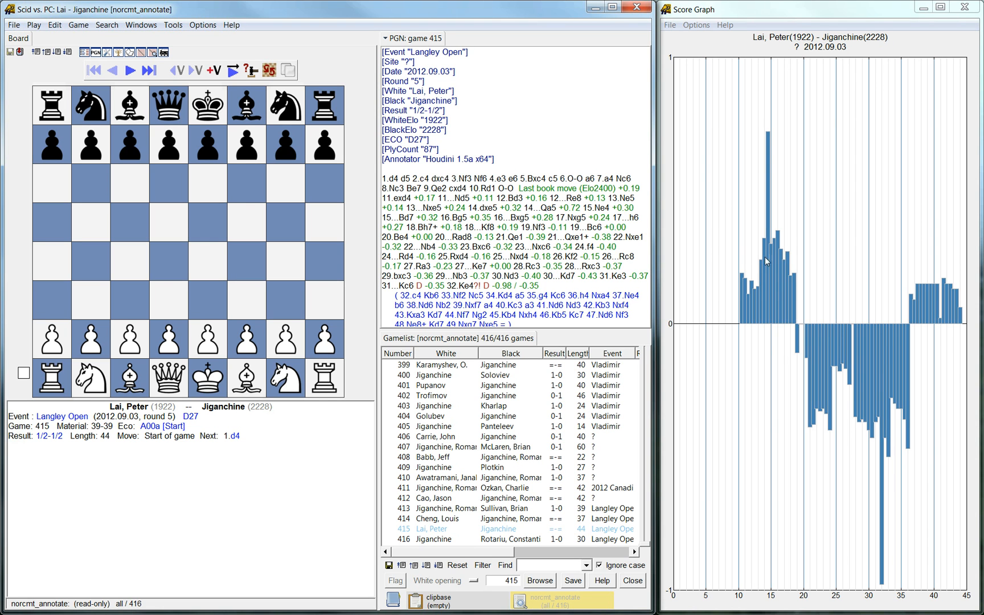
mouse_move(794, 322)
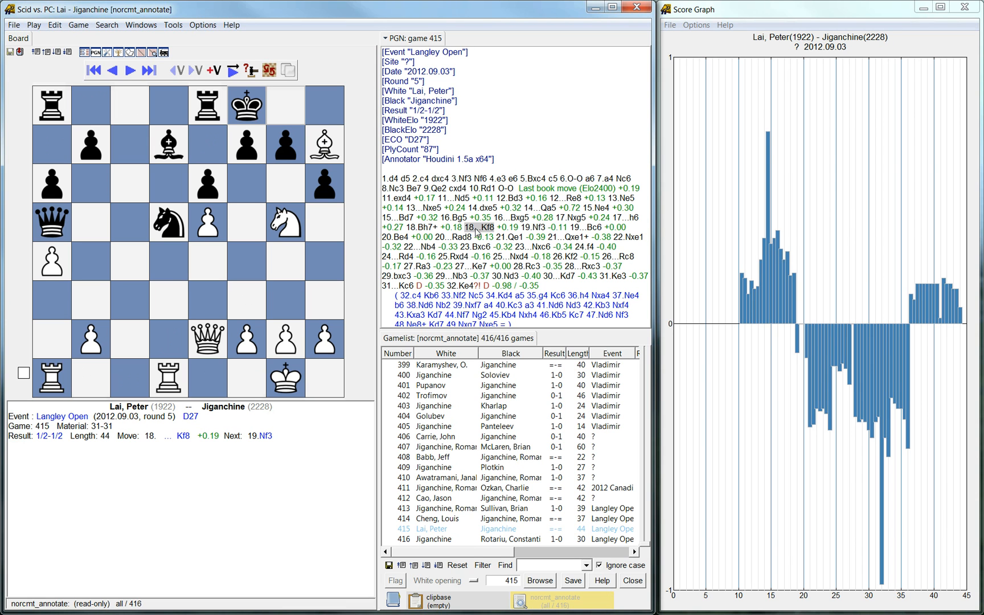
Jump to 20.Be4 in game 415, Lai–Jiganchine.
left_click(531, 227)
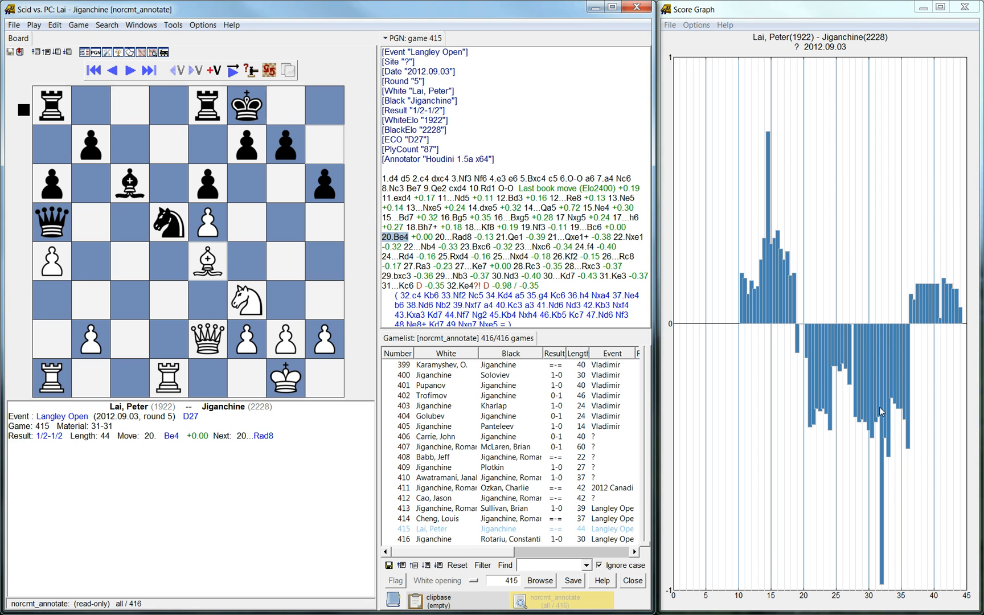
mouse_move(873, 405)
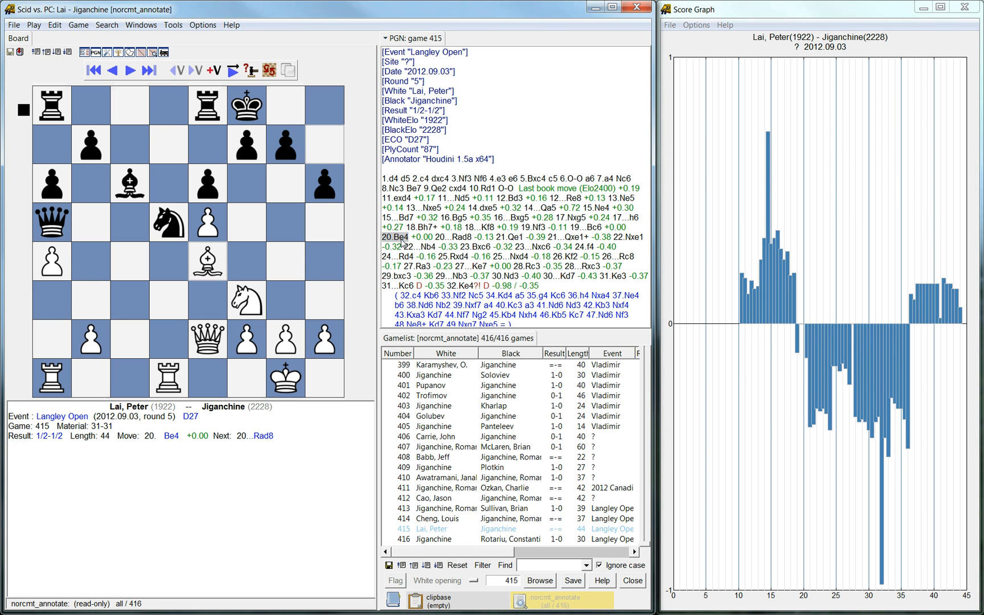
mouse_move(495, 536)
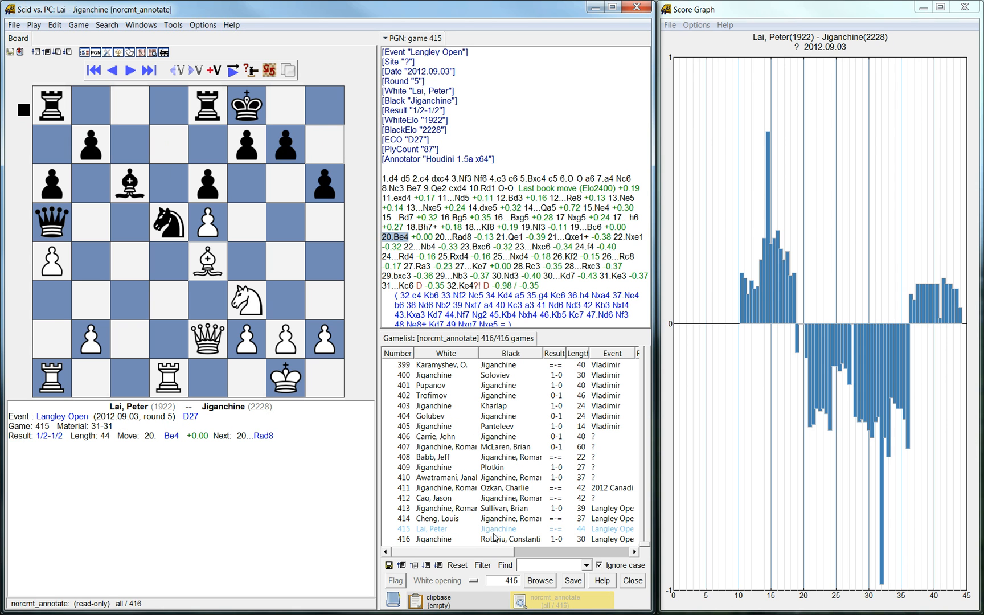
Reopen game 416 and step through 15.Nxb5 cxb5 16.Bxb5+ and the 15...Bg4 variation.
left_click(432, 539)
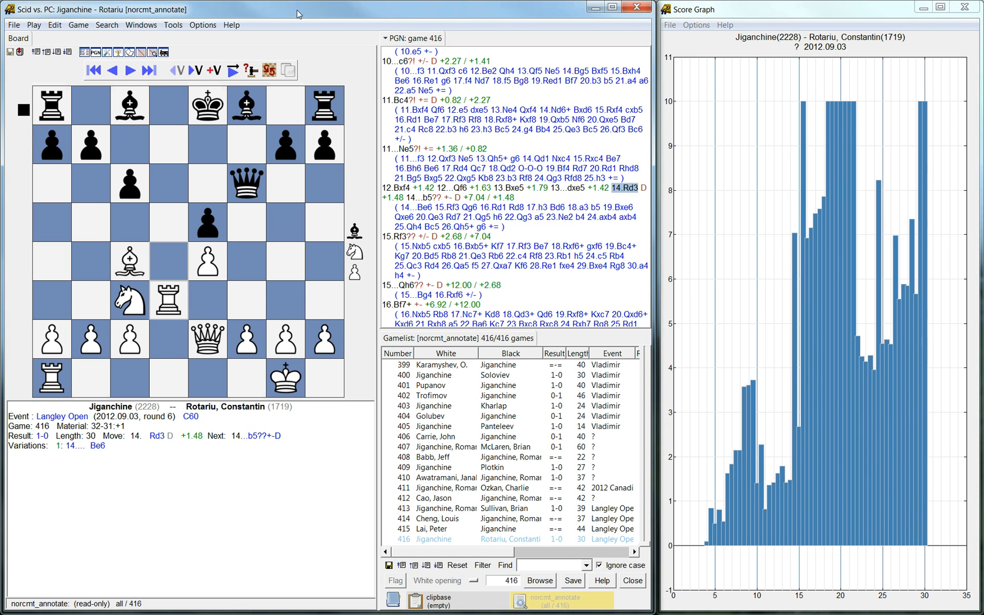
mouse_move(301, 86)
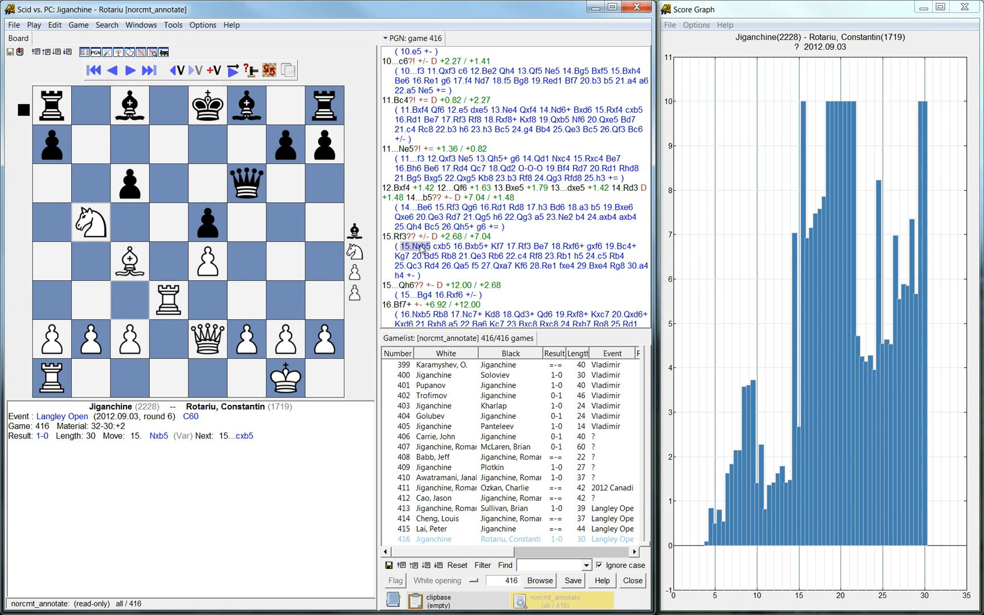
left_click(438, 246)
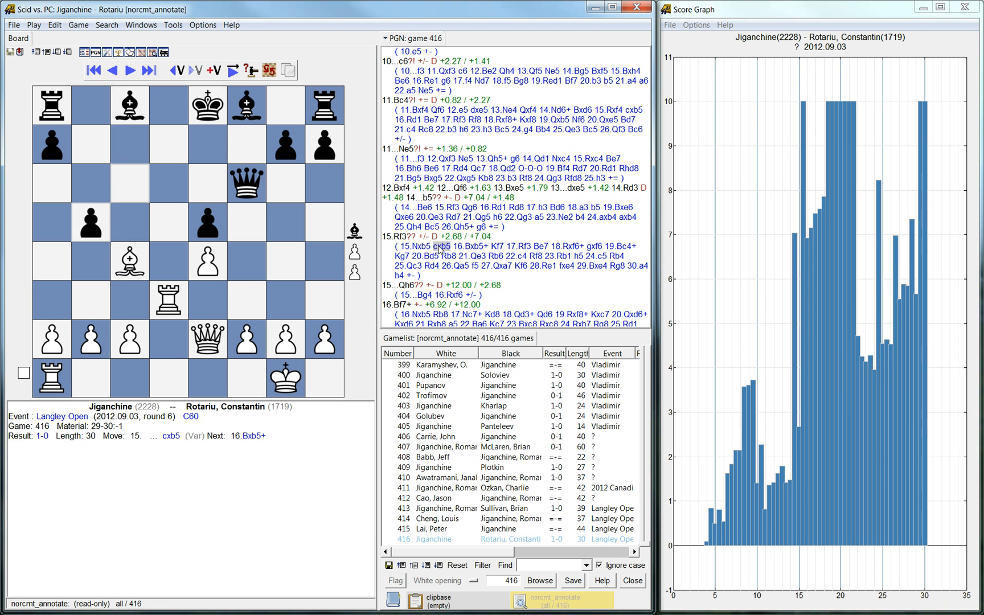
left_click(522, 245)
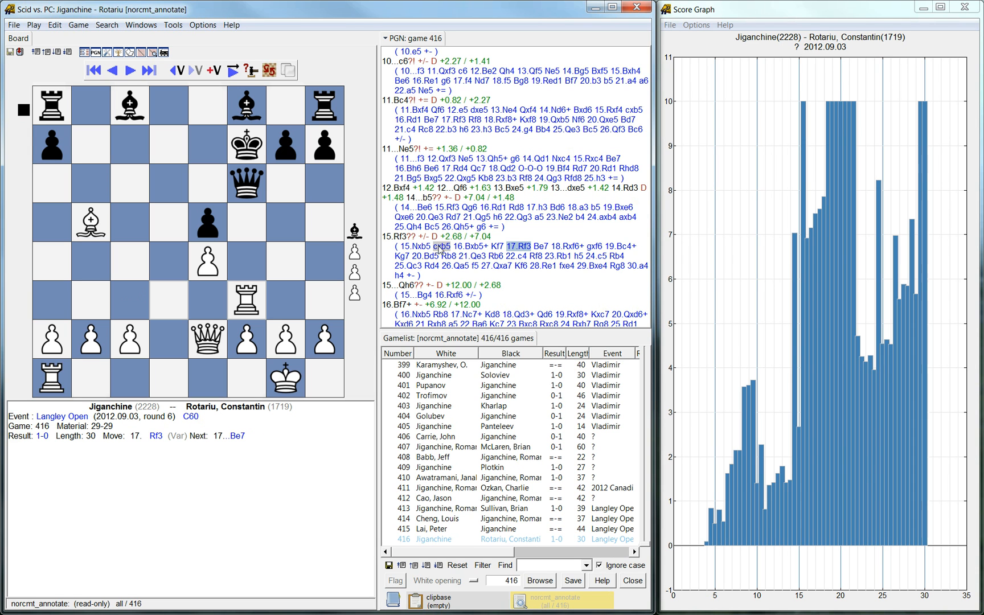
left_click(467, 245)
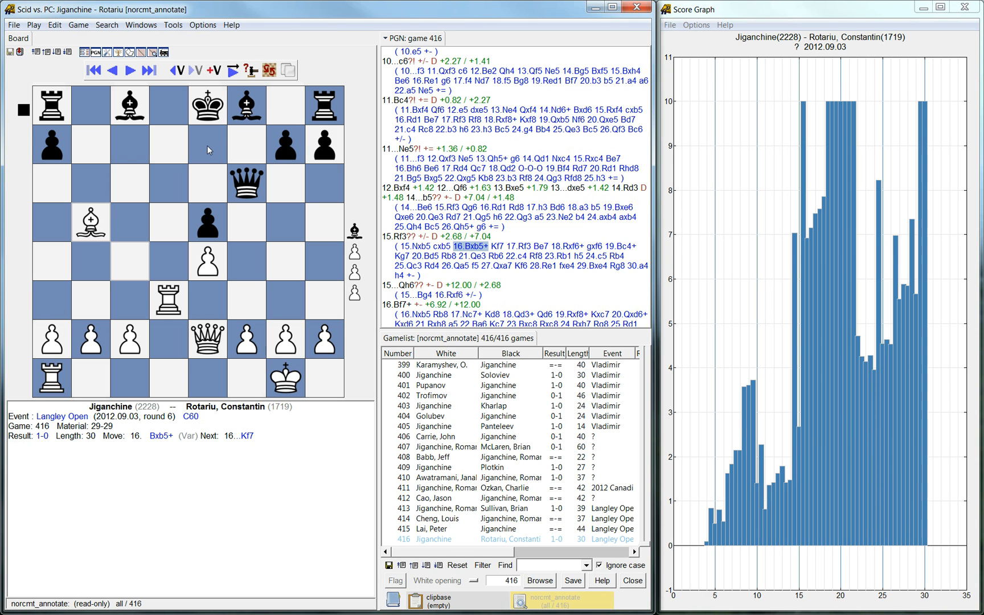
left_click(414, 245)
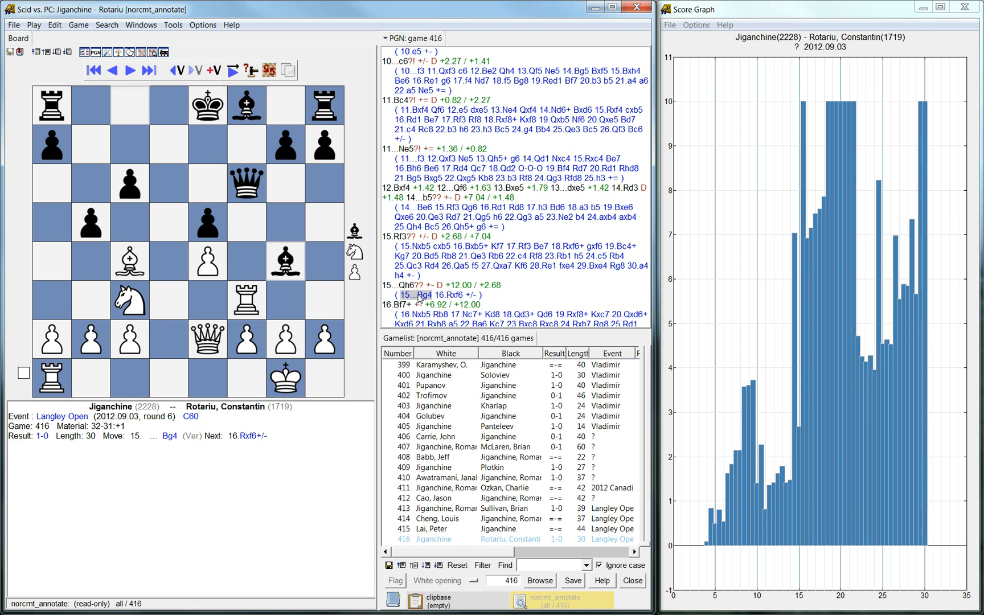
Follow 15...Qh6 through 17...Kc7 to 18.Nxb5+, then load game 411.
left_click(396, 284)
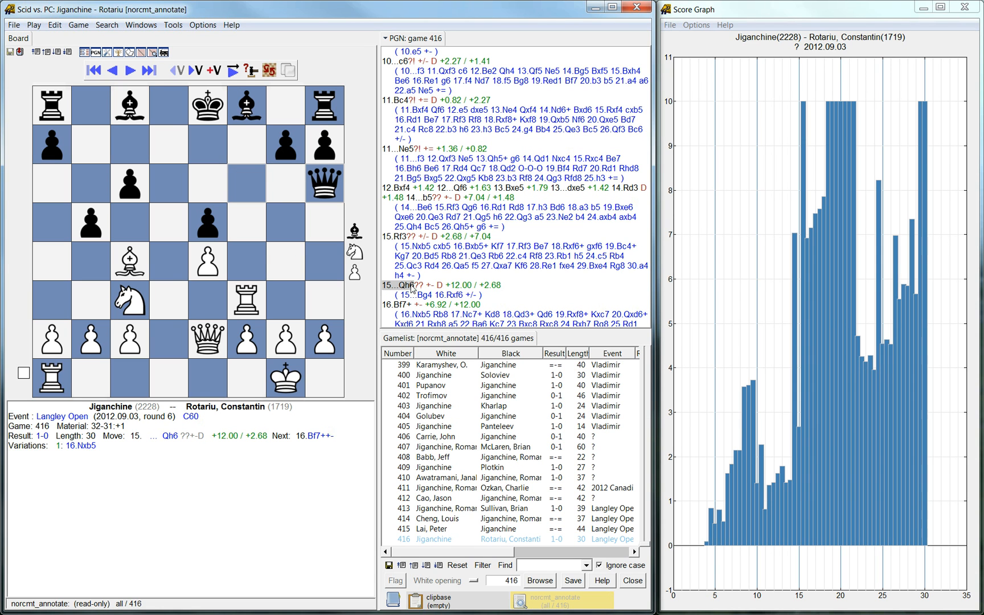
left_click(416, 313)
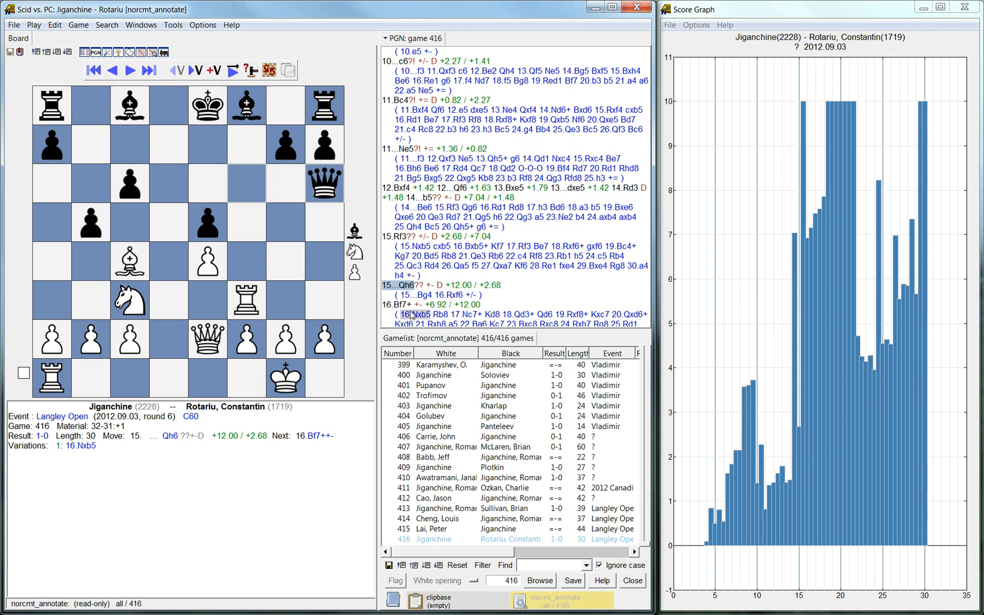
left_click(393, 304)
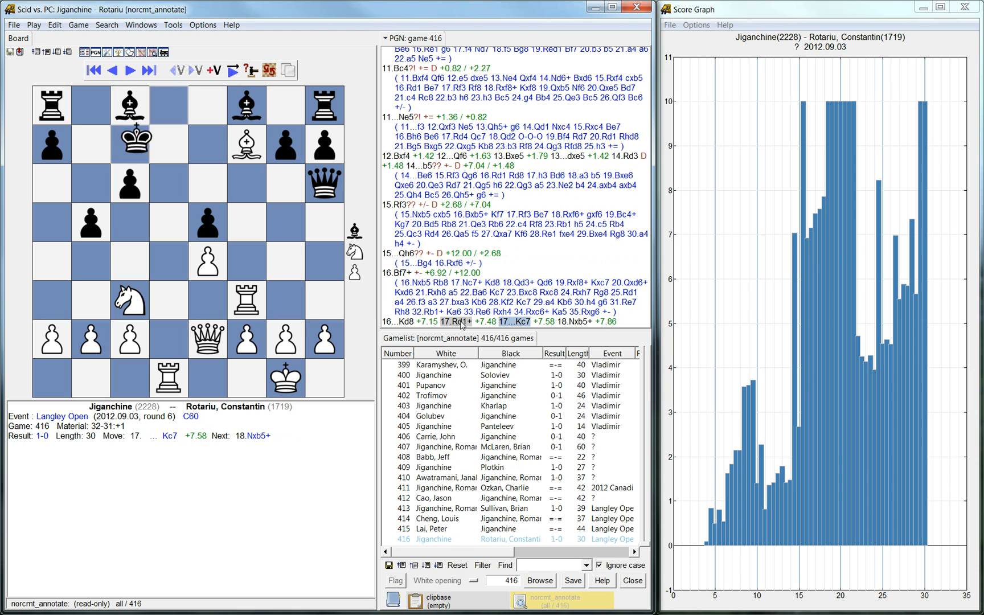
left_click(573, 321)
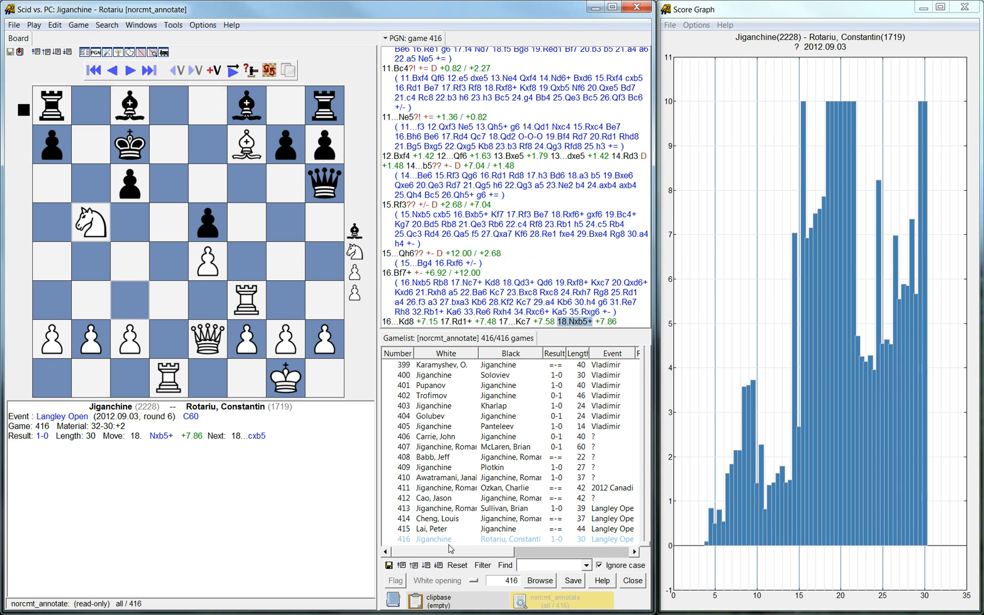
left_click(426, 527)
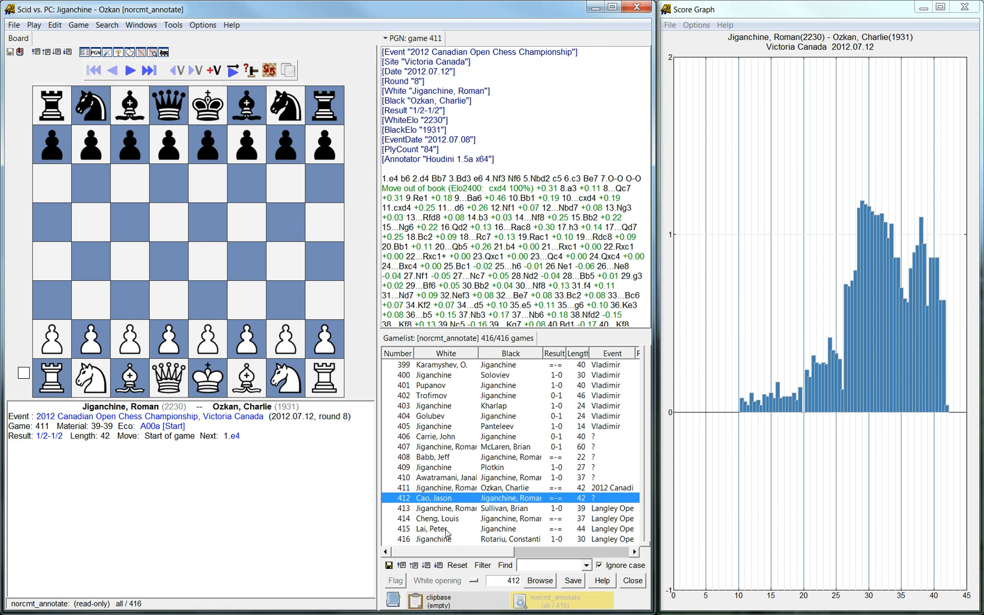
Load games 410 and 409, then 408 Babb–Jiganchine from the gamelist.
left_click(439, 478)
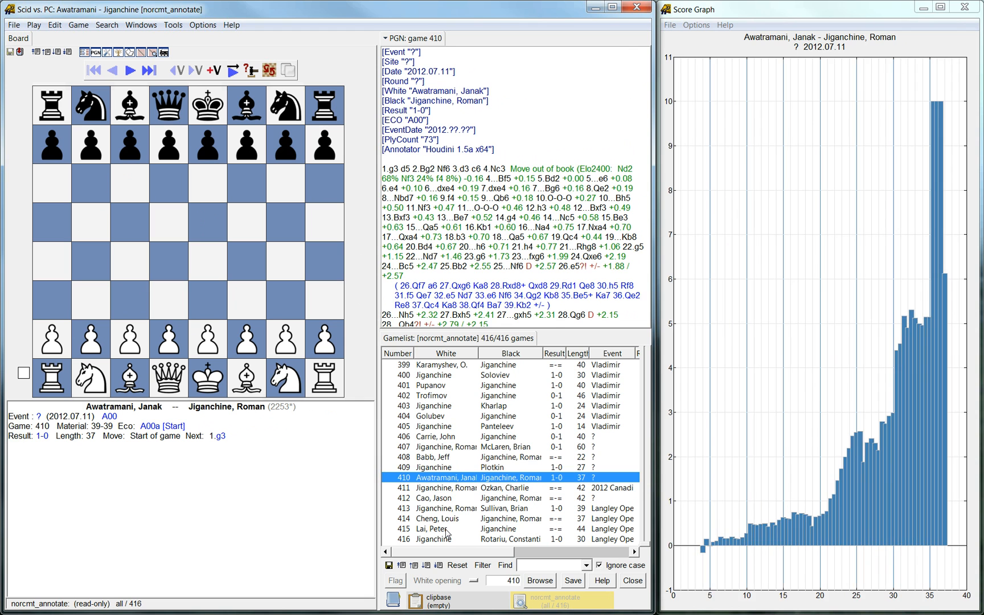
left_click(444, 456)
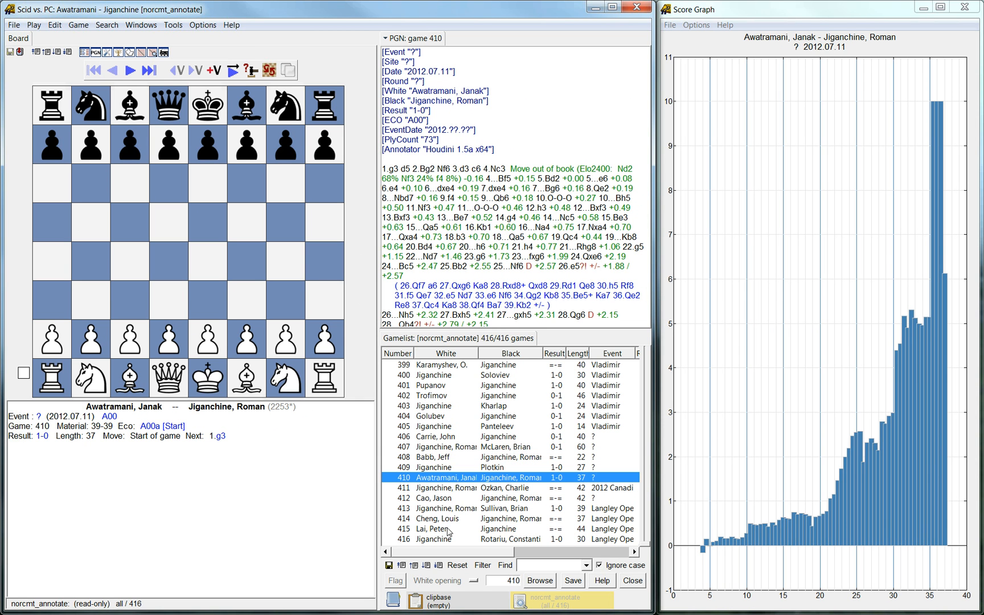
mouse_move(855, 530)
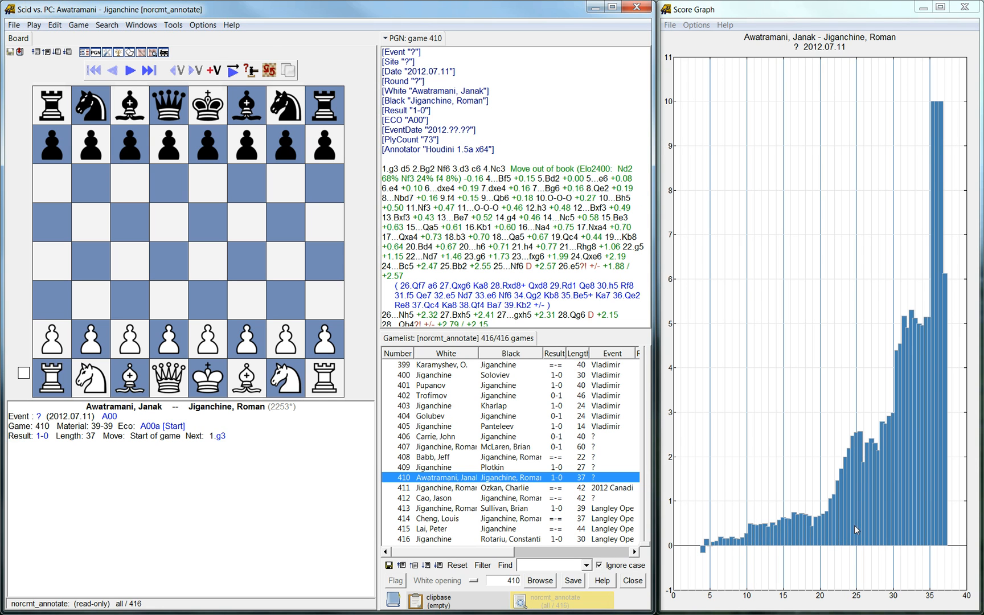
mouse_move(929, 501)
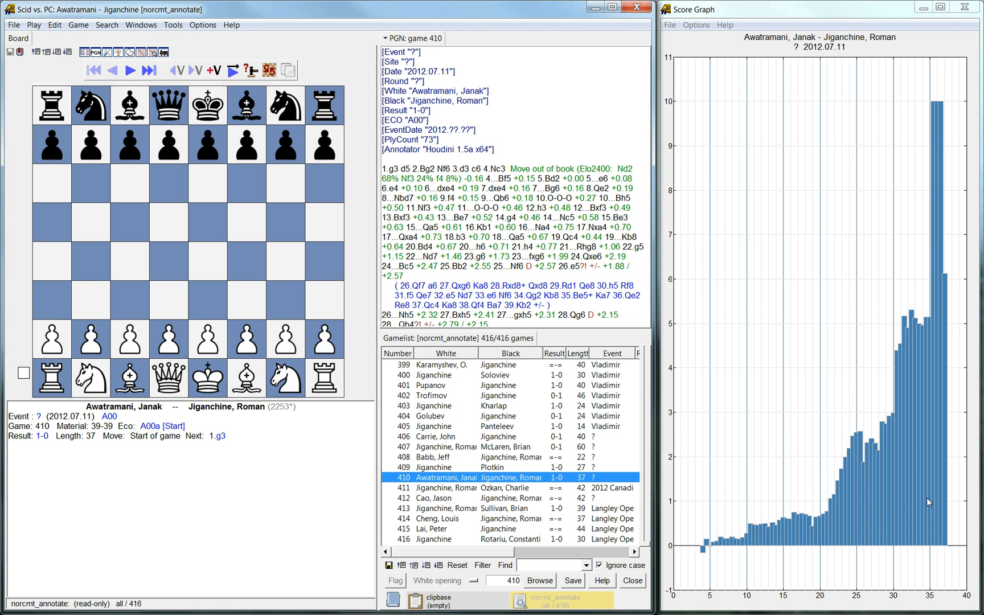
mouse_move(513, 481)
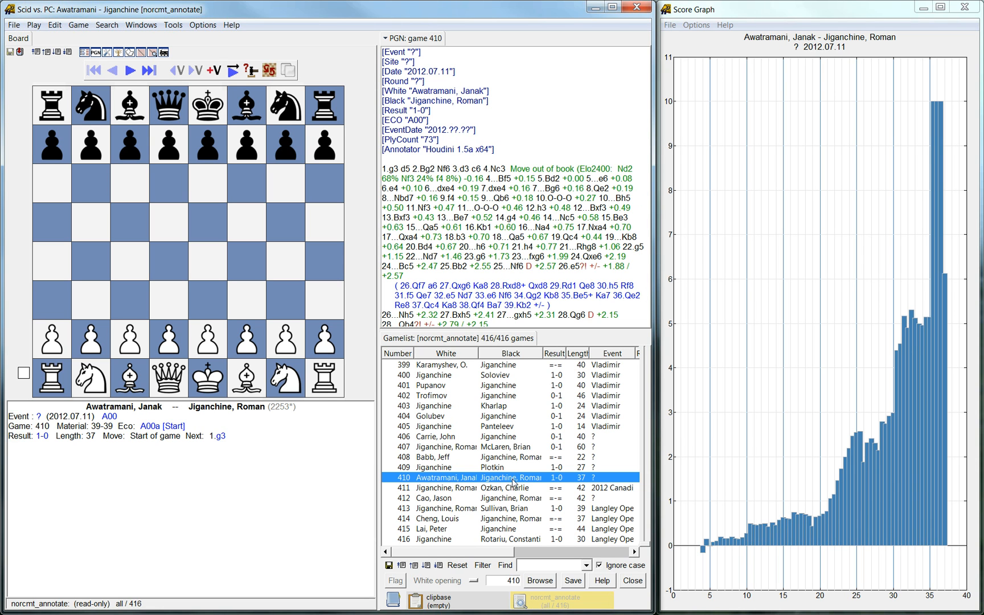
left_click(432, 467)
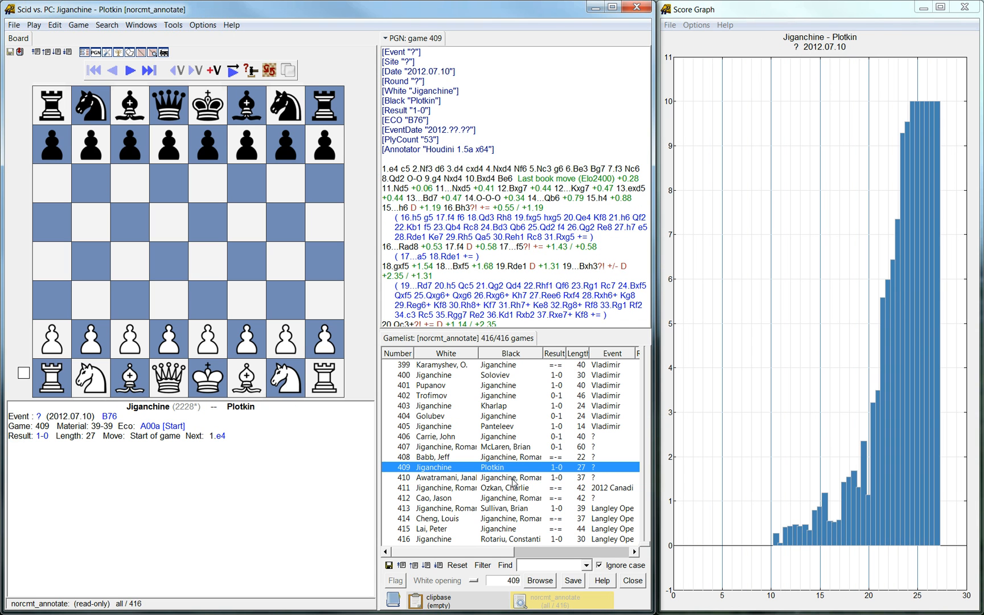
left_click(432, 456)
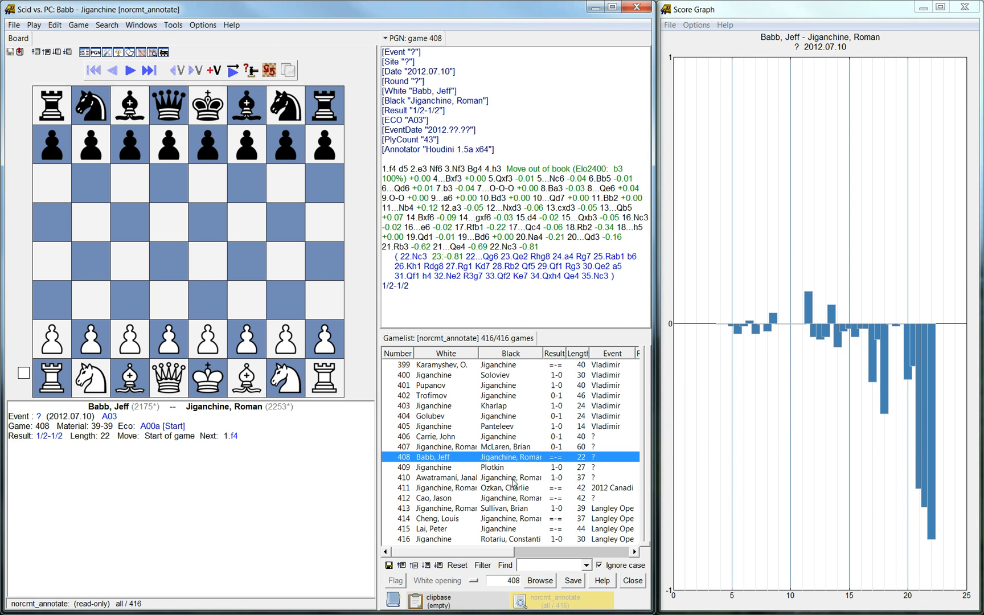
mouse_move(819, 325)
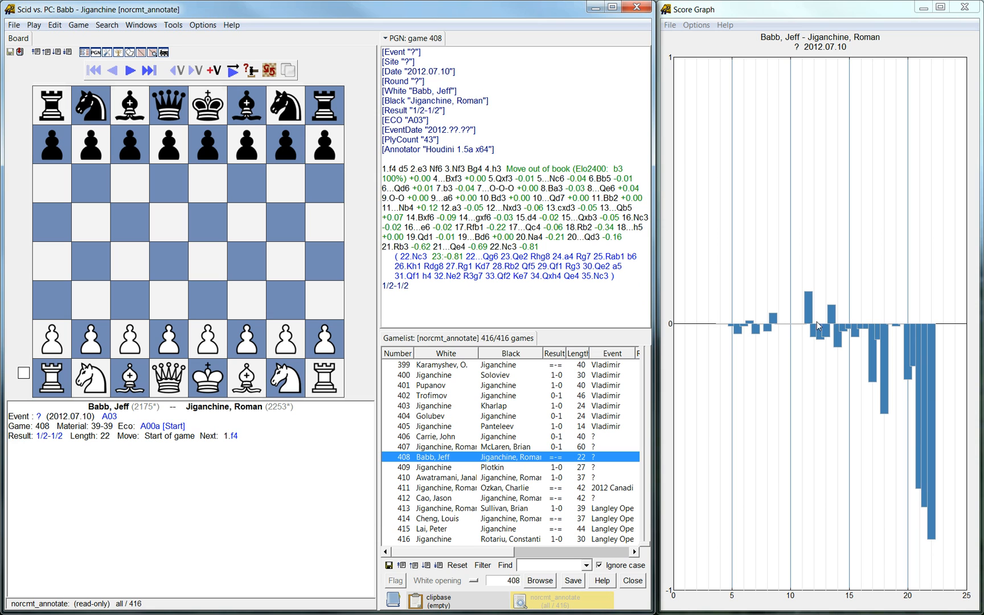
mouse_move(927, 465)
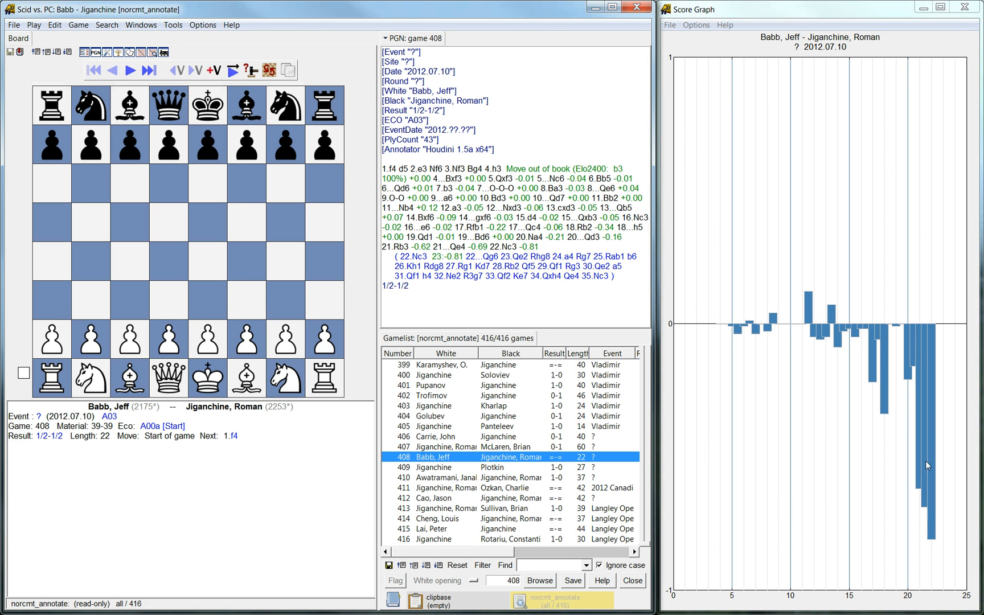
mouse_move(496, 454)
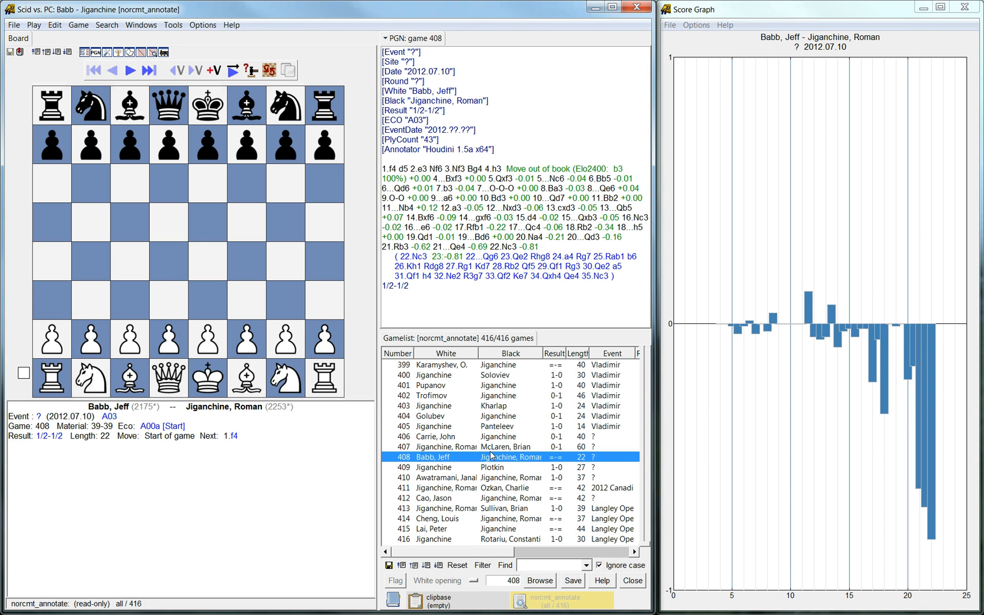
mouse_move(494, 160)
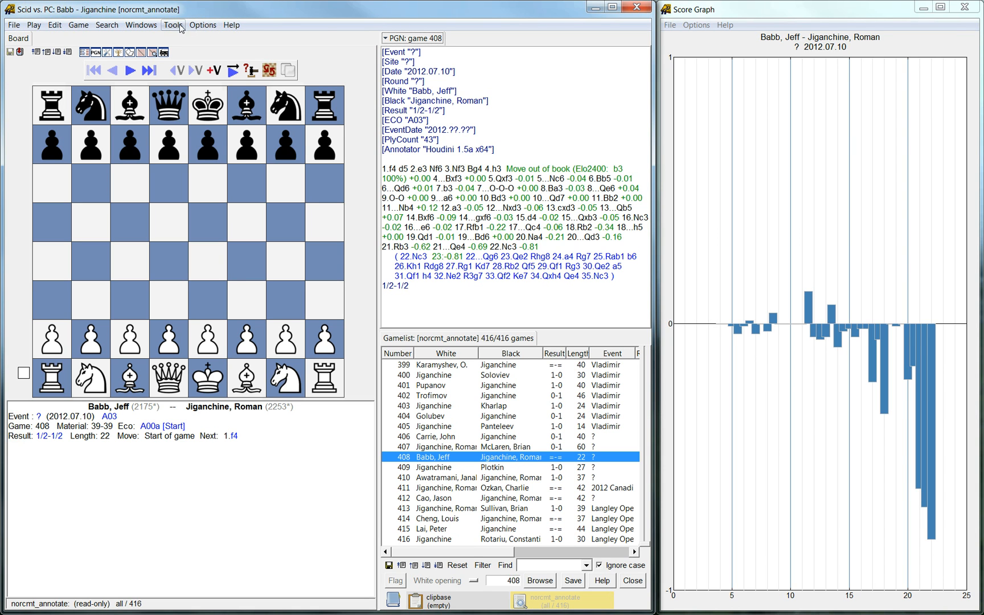
Start Stockfish from Tools > Analysis Engines to analyse game 408.
left_click(172, 25)
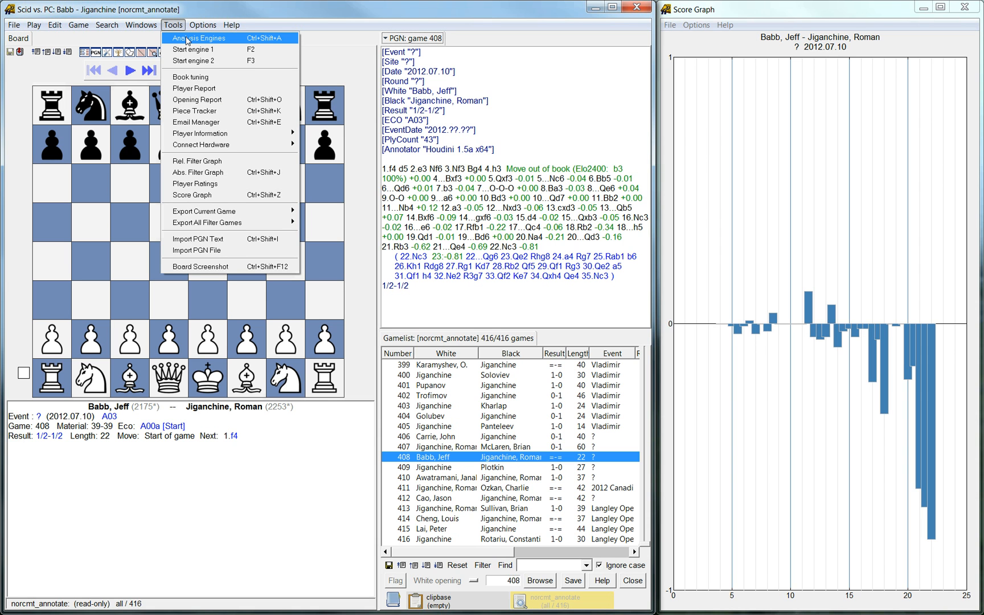
left_click(197, 38)
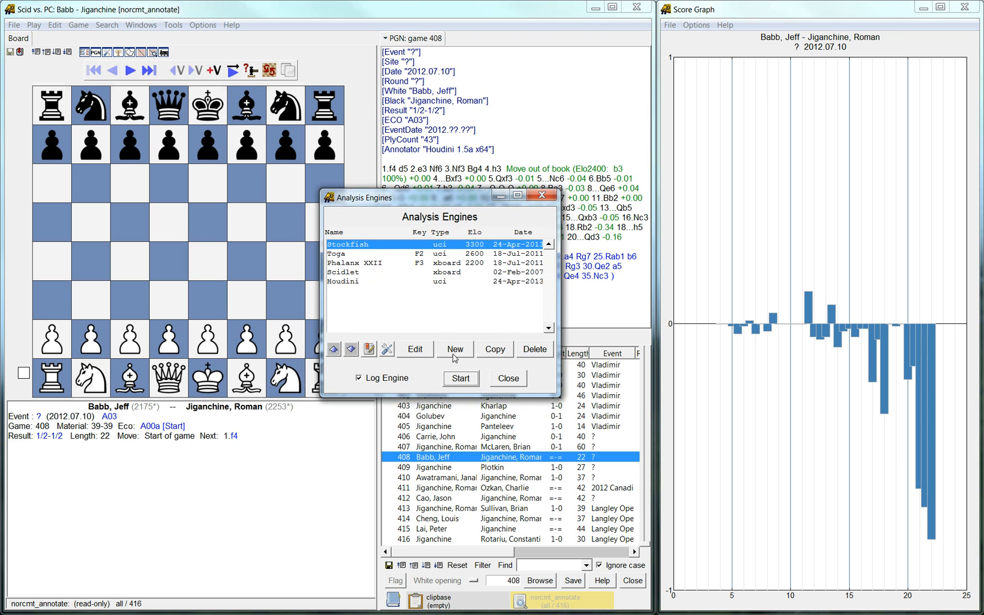
left_click(459, 379)
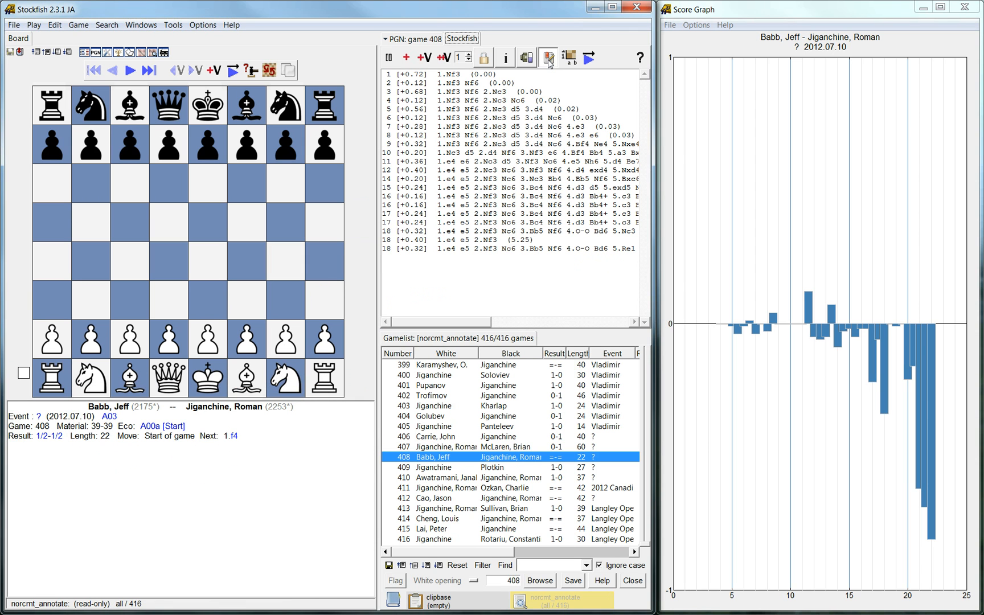
left_click(547, 57)
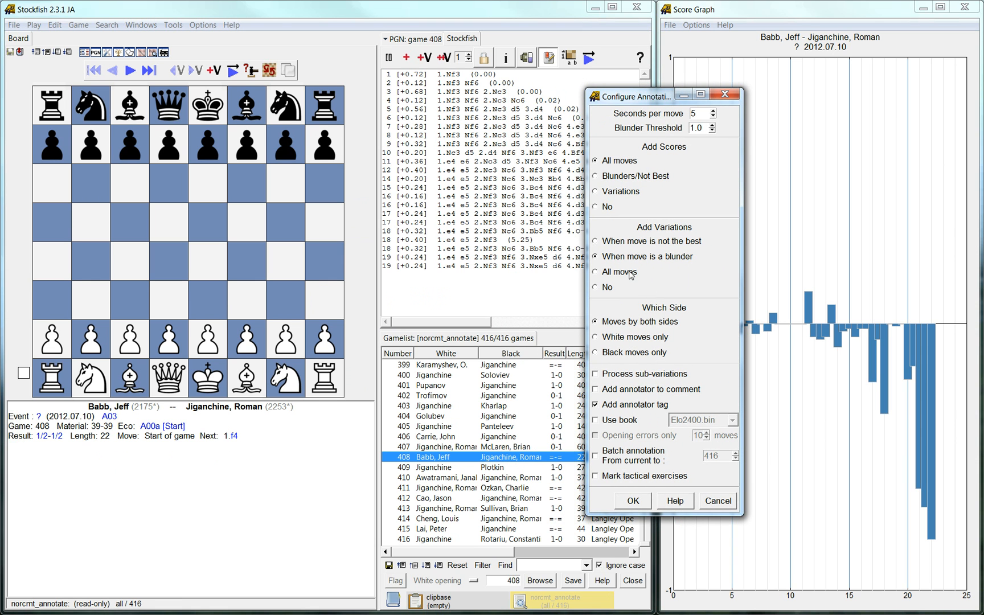
left_click(595, 450)
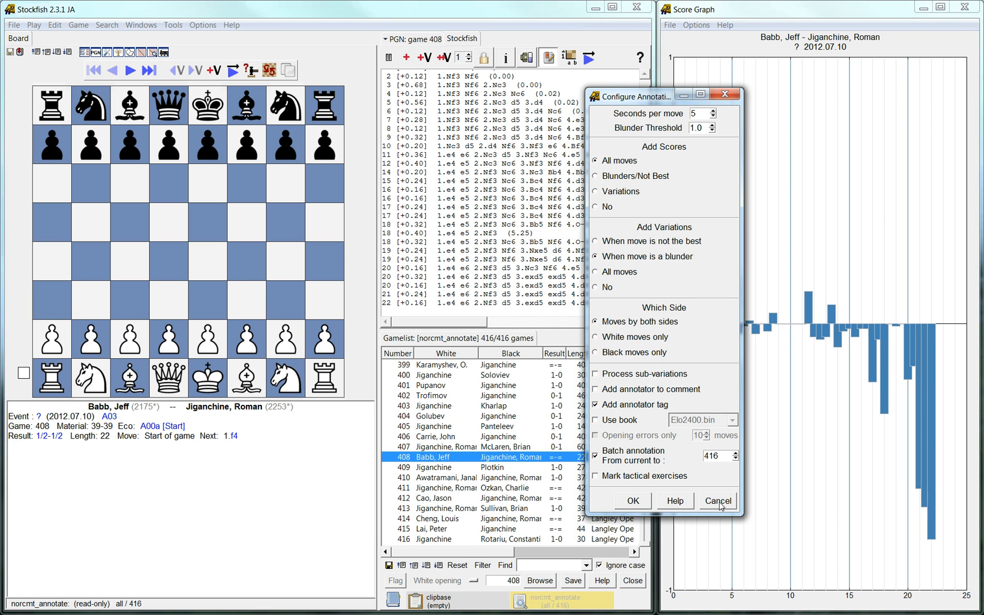
left_click(717, 500)
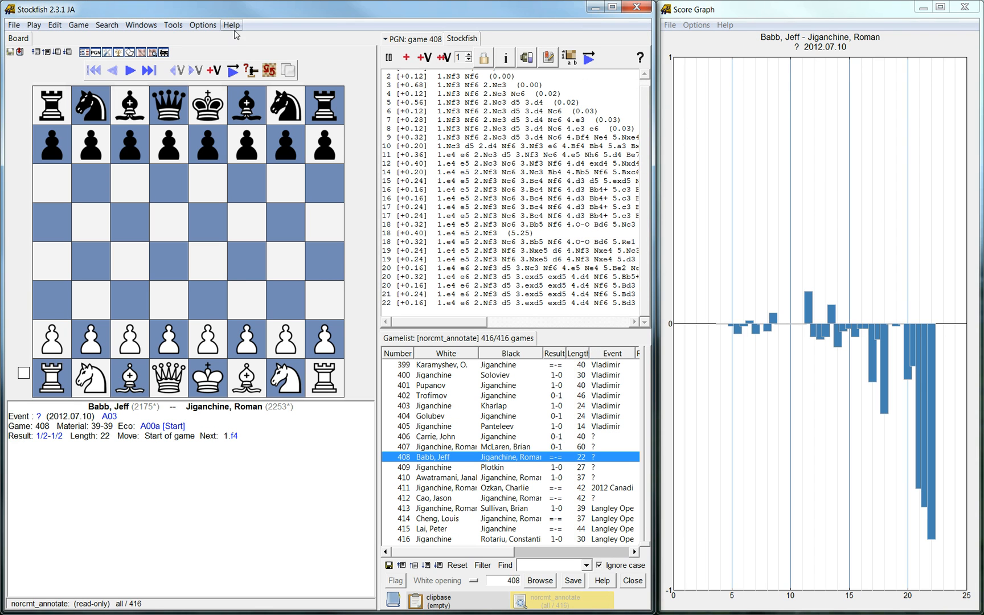